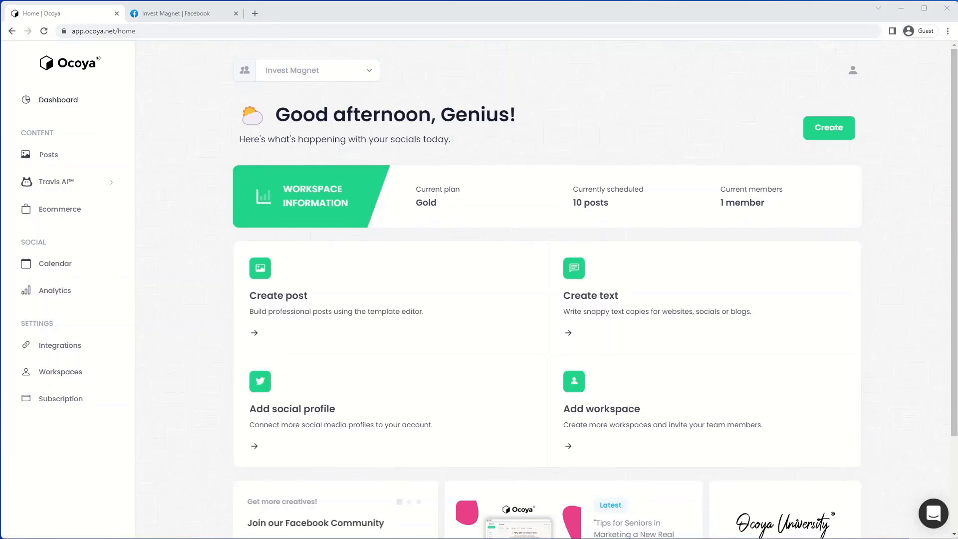
pyautogui.moveTo(79, 345)
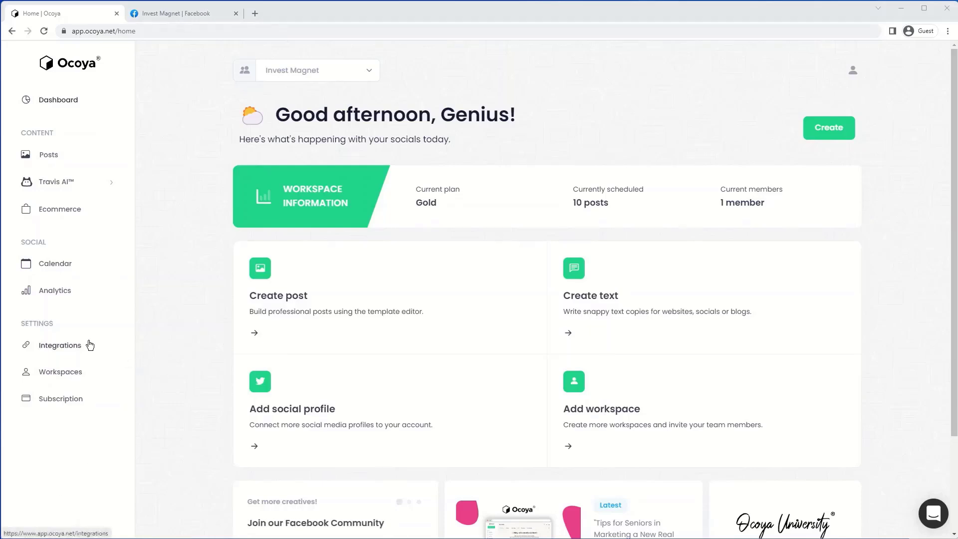
# - Review the Invest Magnet Facebook Pages and LinkedIn profiles on the Integrations page
pyautogui.click(60, 345)
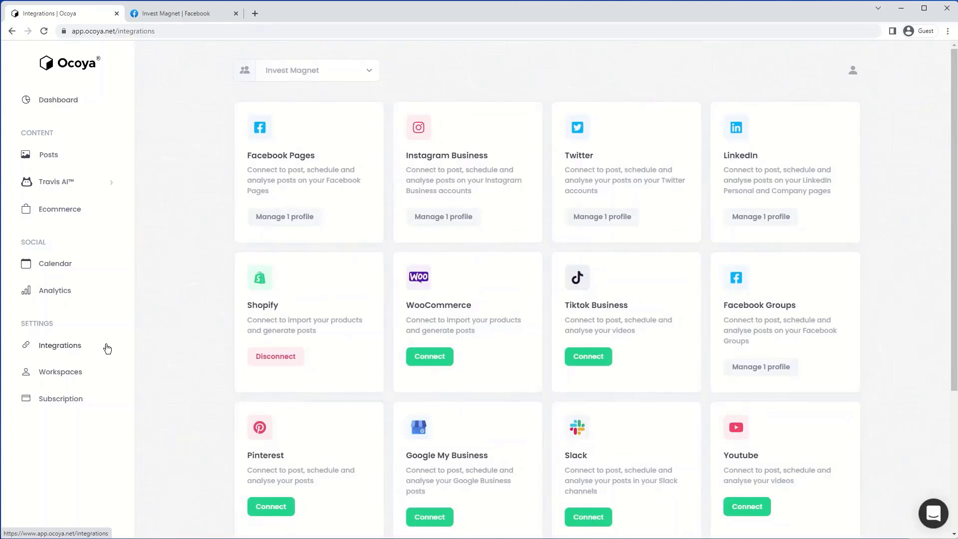
pyautogui.click(367, 70)
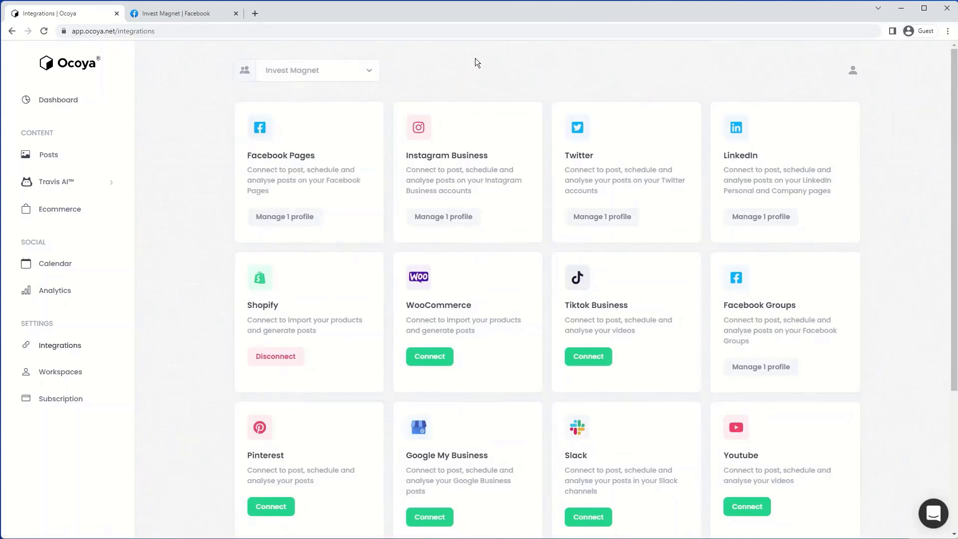
pyautogui.moveTo(308, 229)
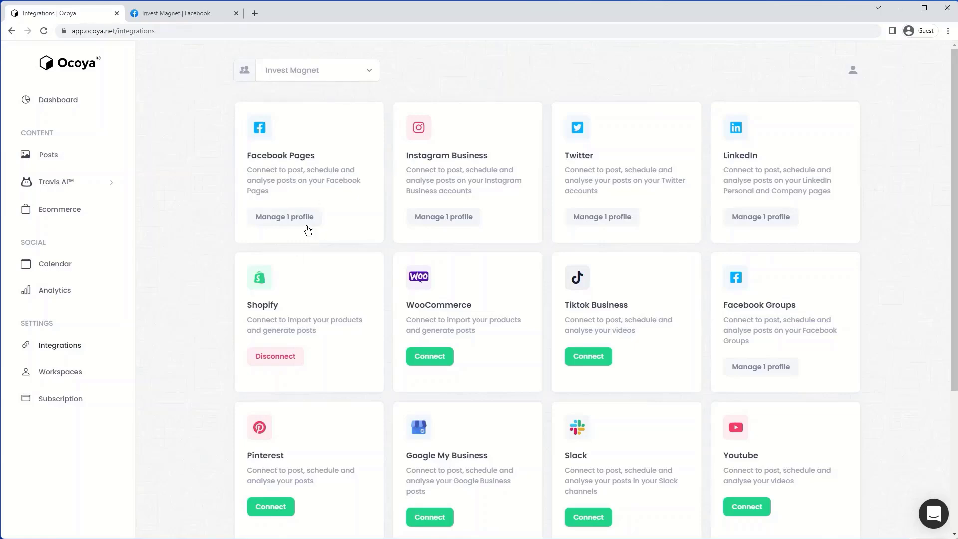
pyautogui.click(284, 216)
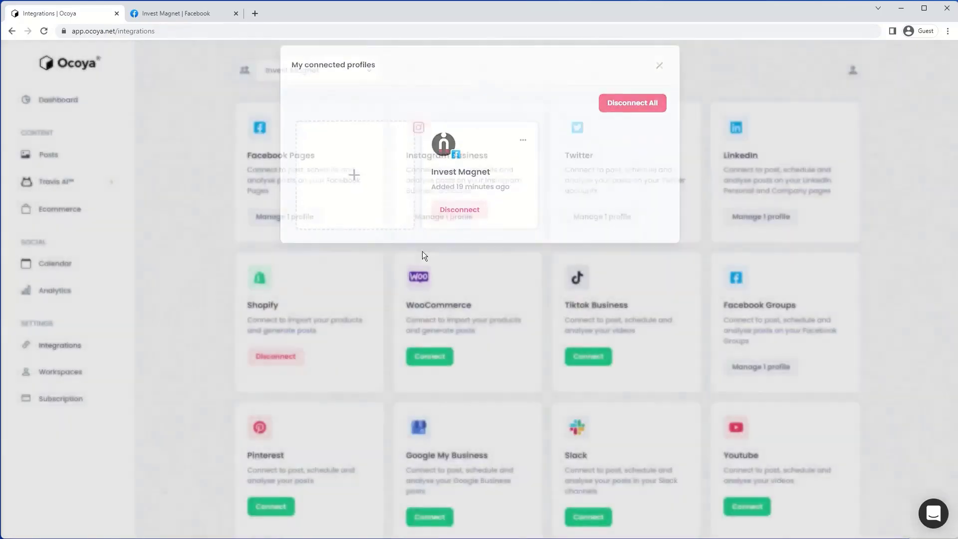
pyautogui.click(659, 66)
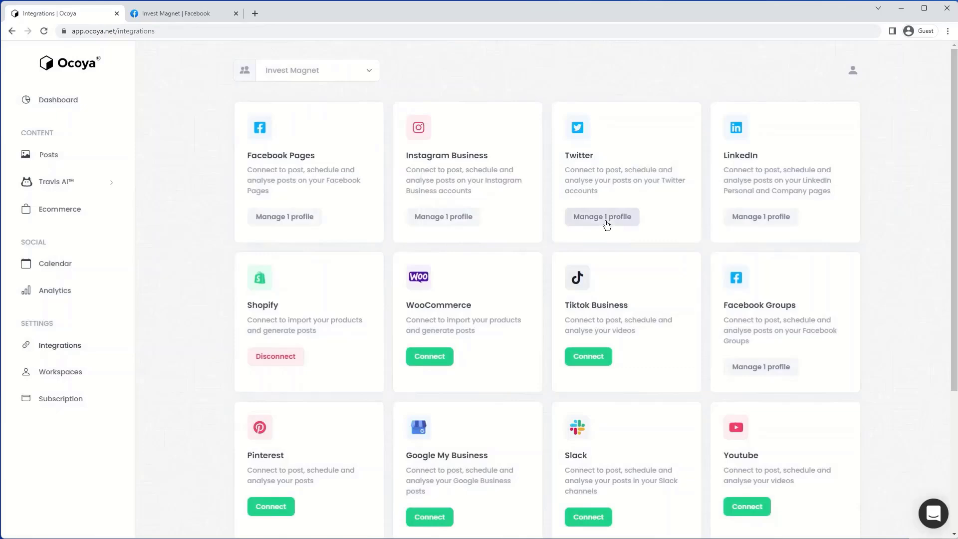
pyautogui.click(601, 216)
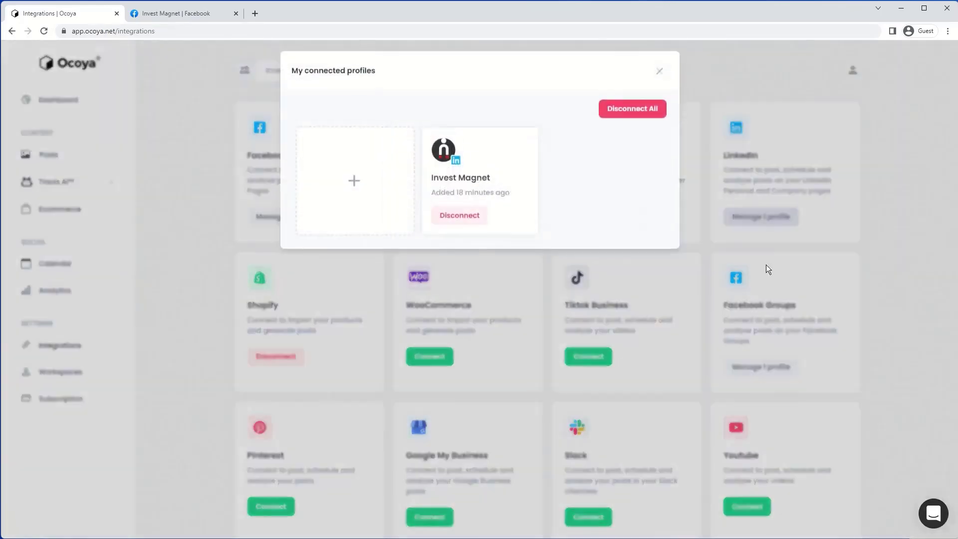
pyautogui.click(659, 71)
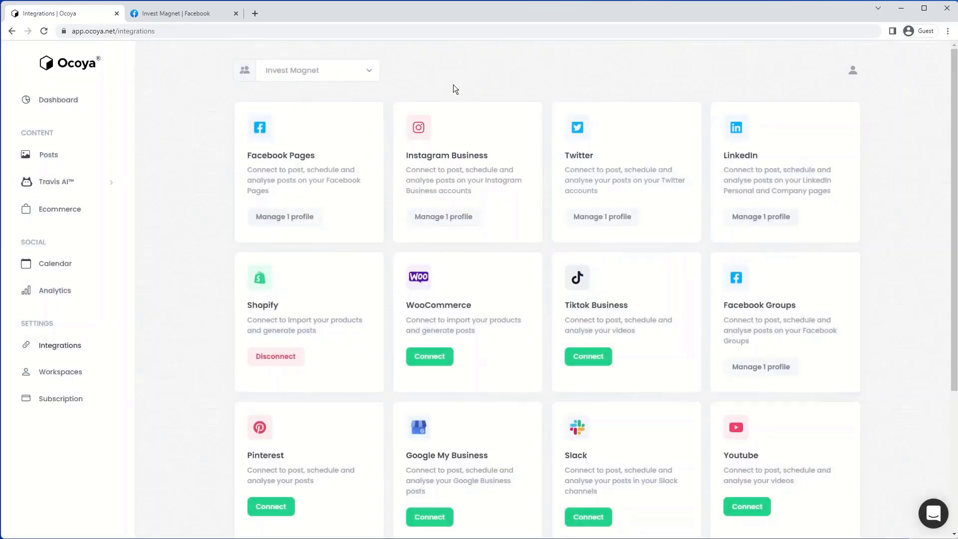
pyautogui.click(49, 155)
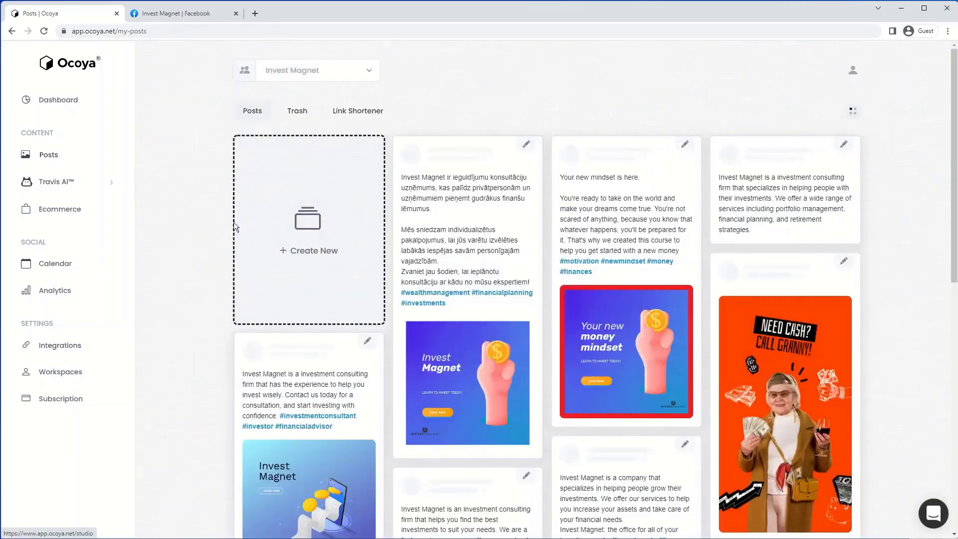
# - Start a blank new post from the Posts library's 'Create New' tile
pyautogui.scroll(-3)
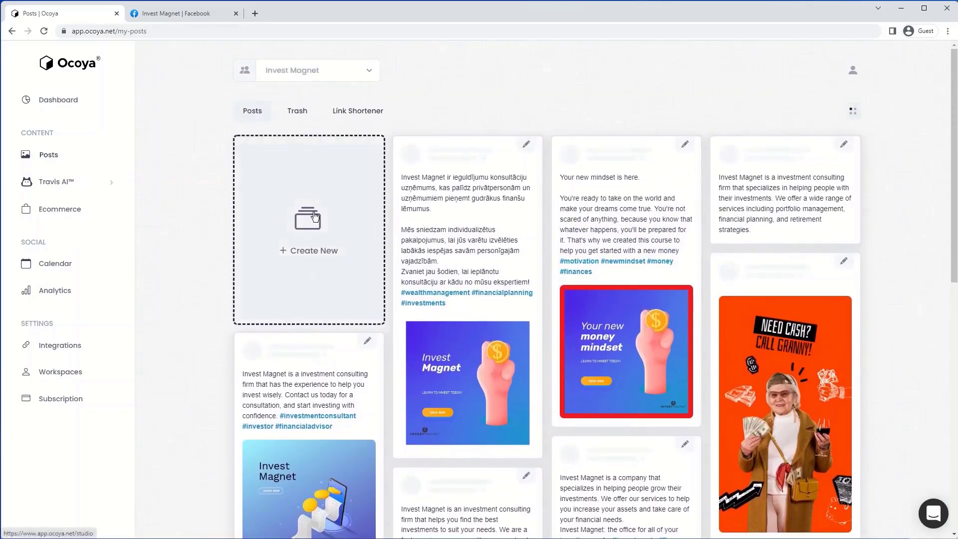
pyautogui.click(308, 232)
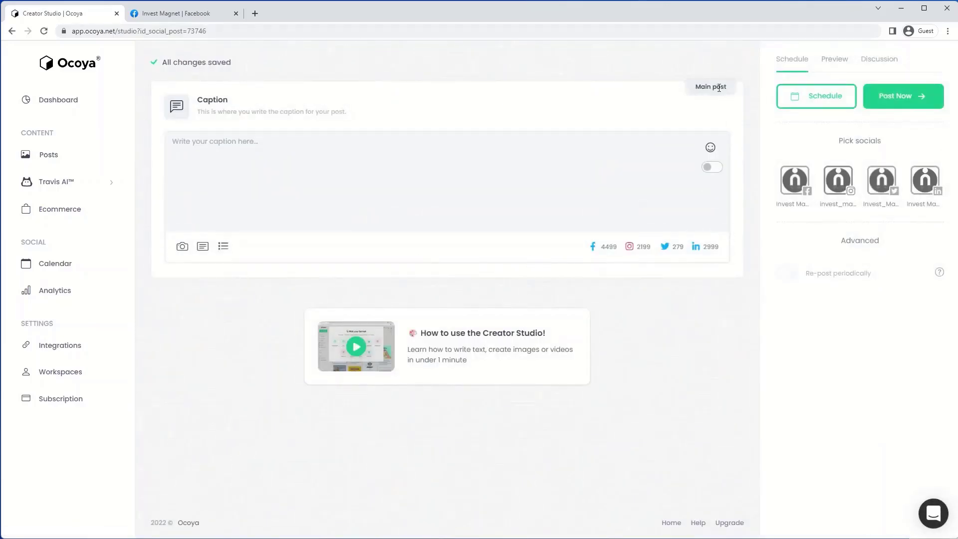
pyautogui.moveTo(343, 66)
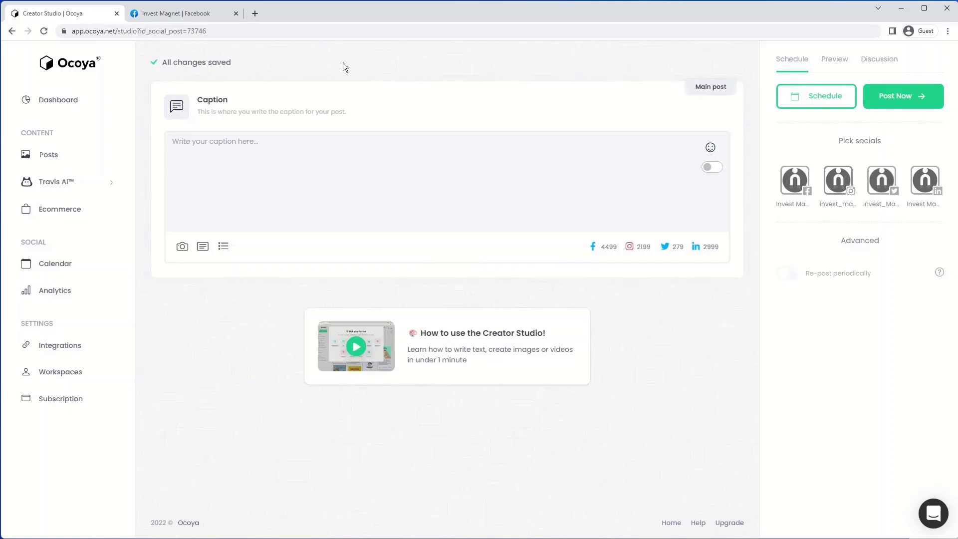
pyautogui.moveTo(202, 246)
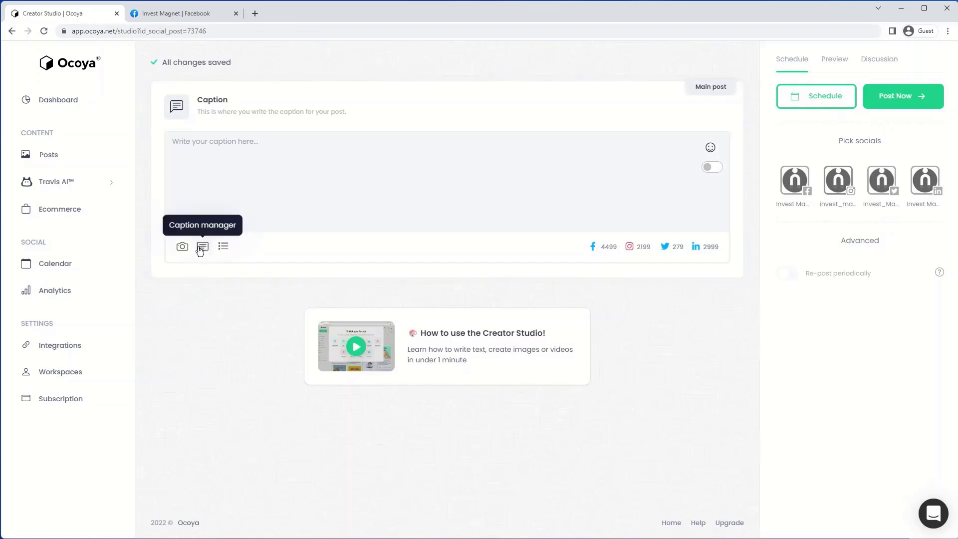
pyautogui.moveTo(202, 253)
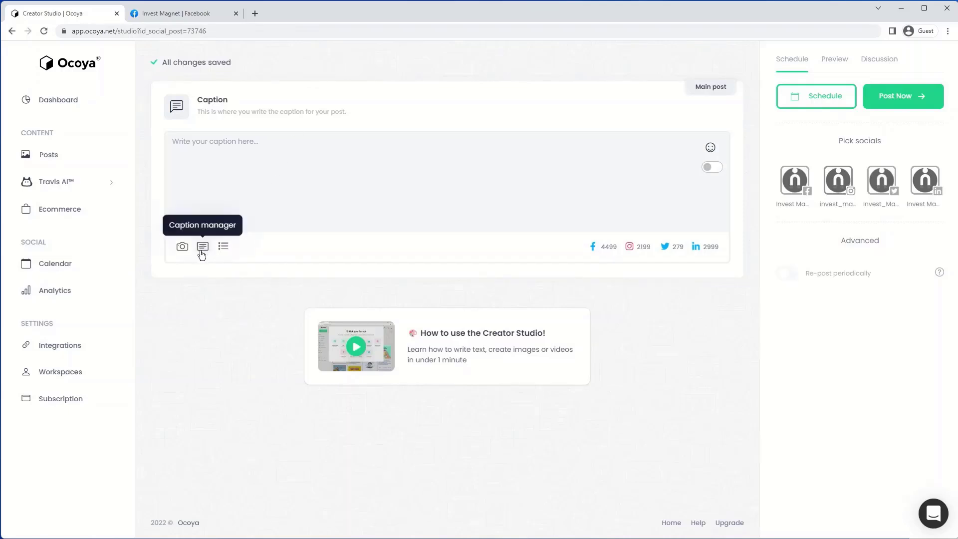
pyautogui.moveTo(211, 251)
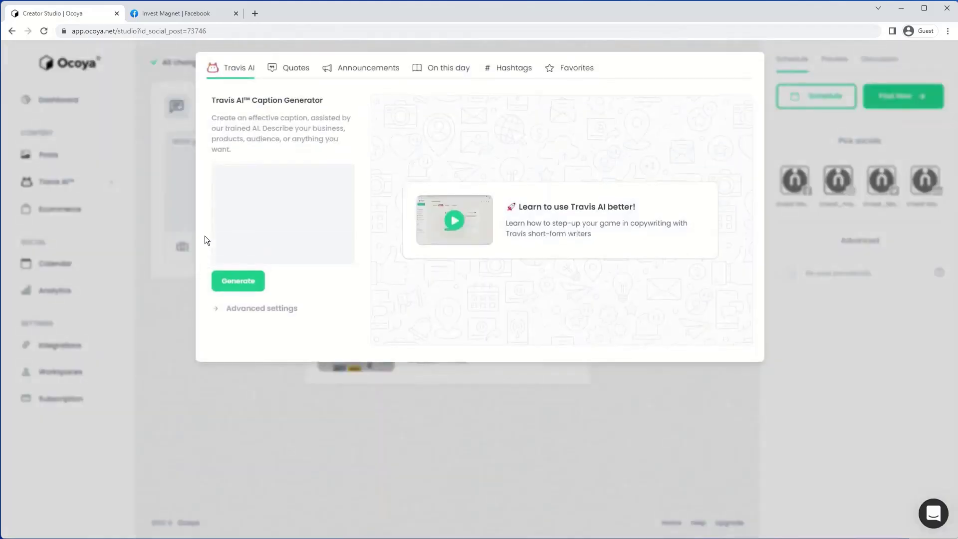
pyautogui.moveTo(241, 110)
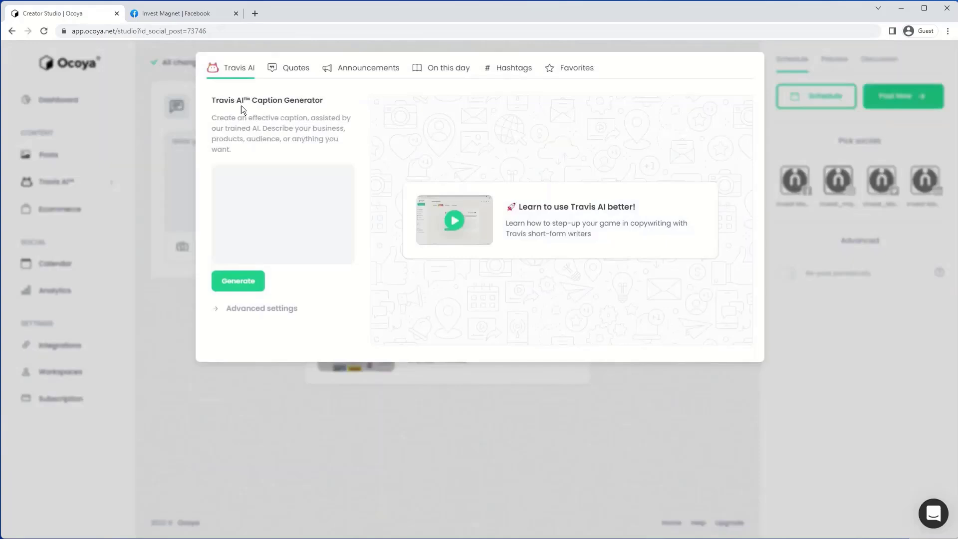
pyautogui.moveTo(359, 145)
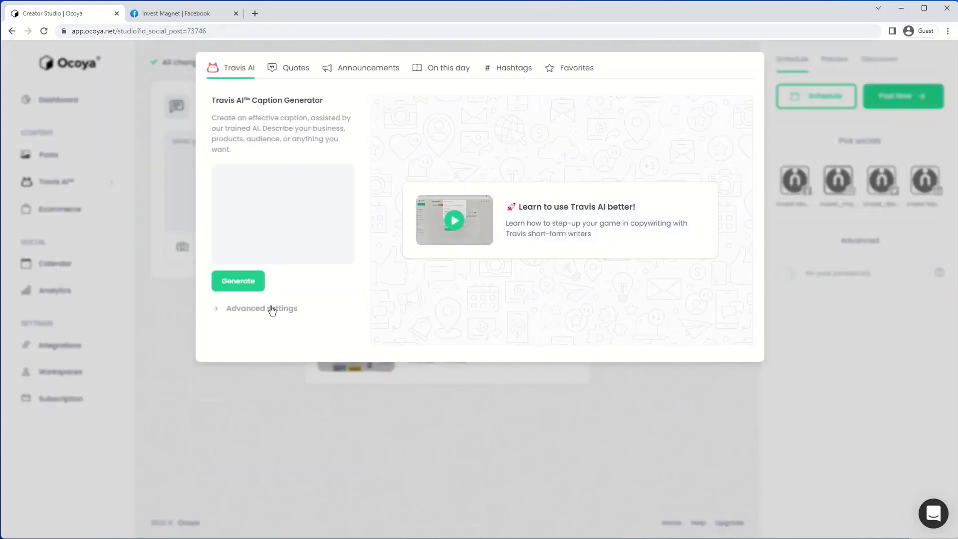
# - Browse Travis AI's input and output languages under Advanced settings, leaving English selected
pyautogui.click(261, 308)
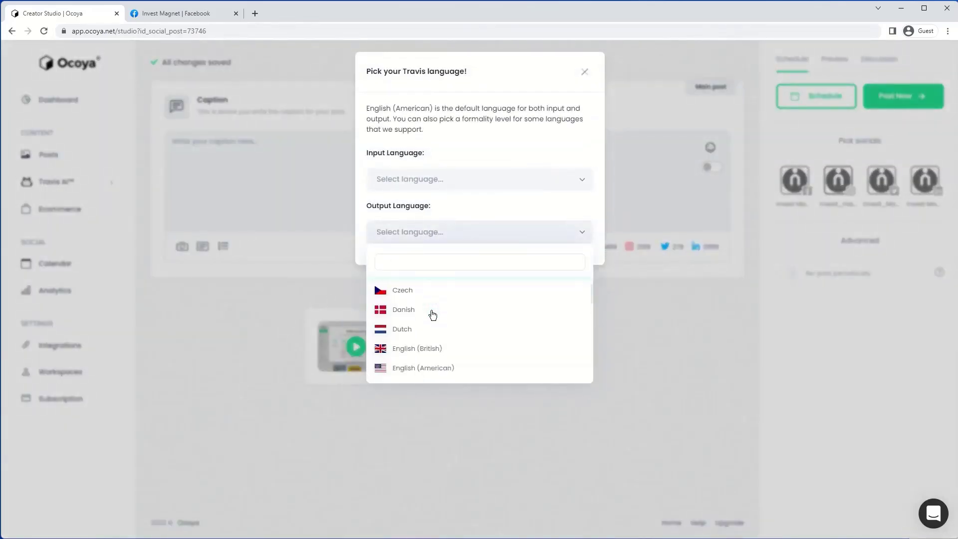
pyautogui.scroll(-3)
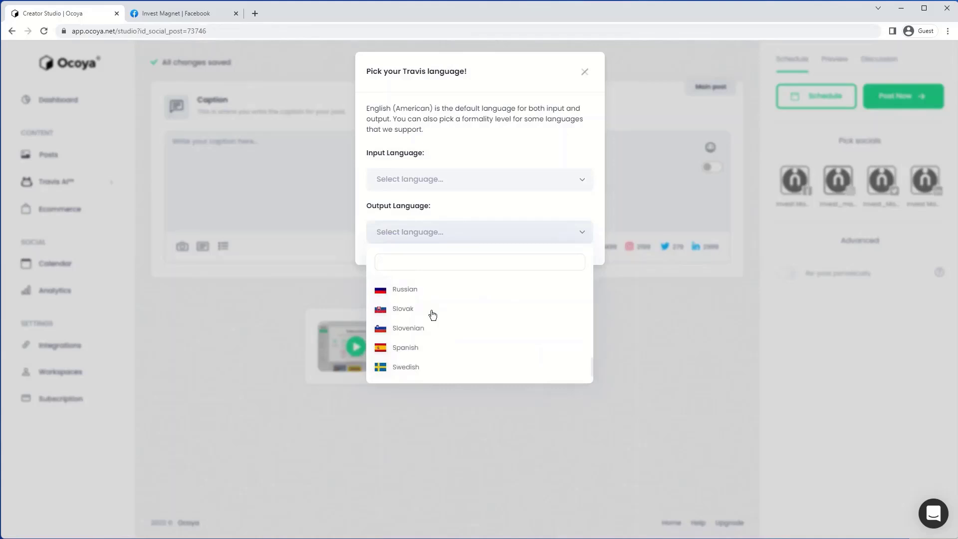
pyautogui.click(479, 179)
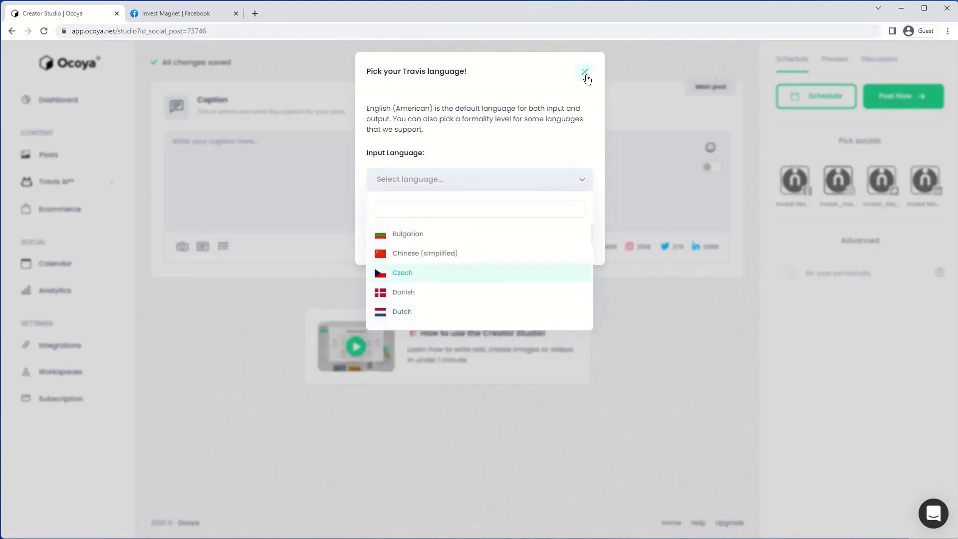
pyautogui.click(584, 71)
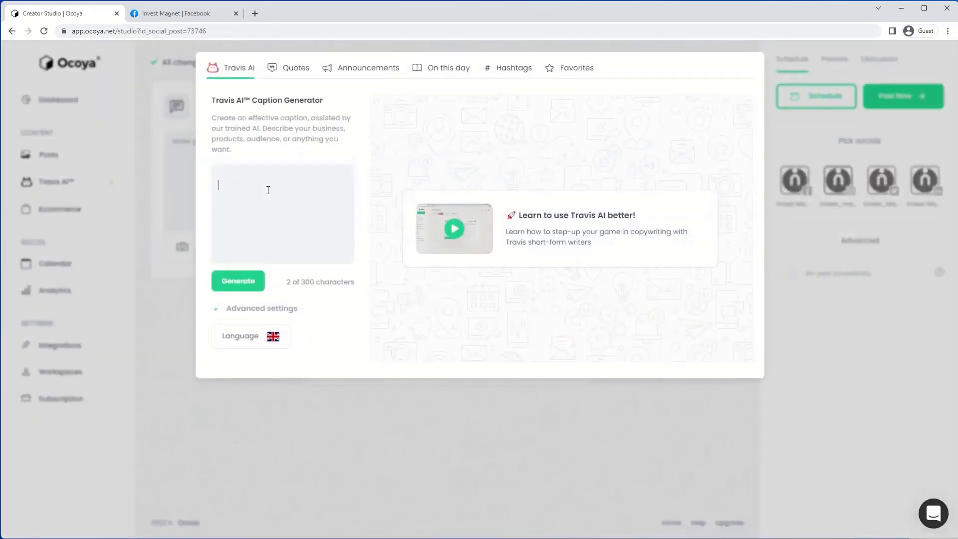
# - Generate Travis AI captions for 'Invest magnet consulting business' and scroll the suggestions
pyautogui.write('Invest')
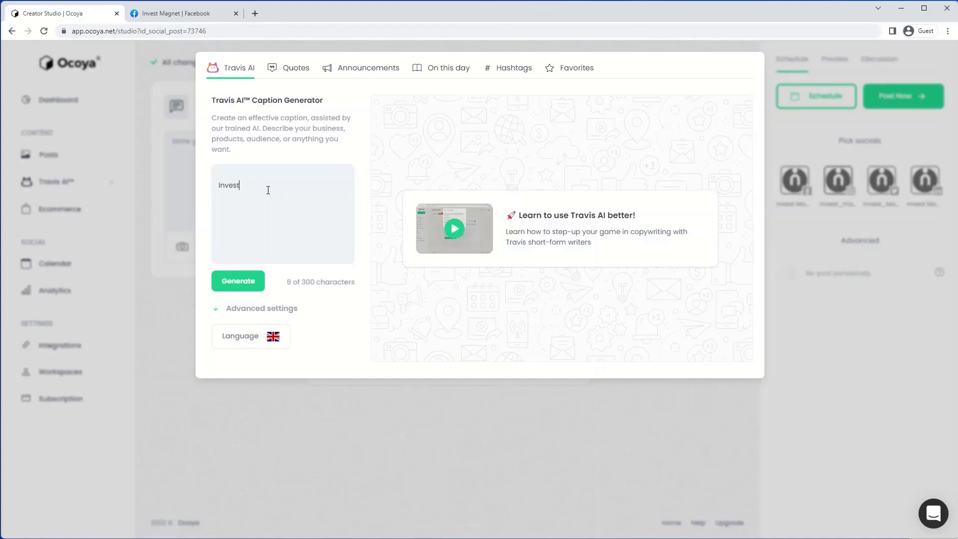
pyautogui.write('magnet consult')
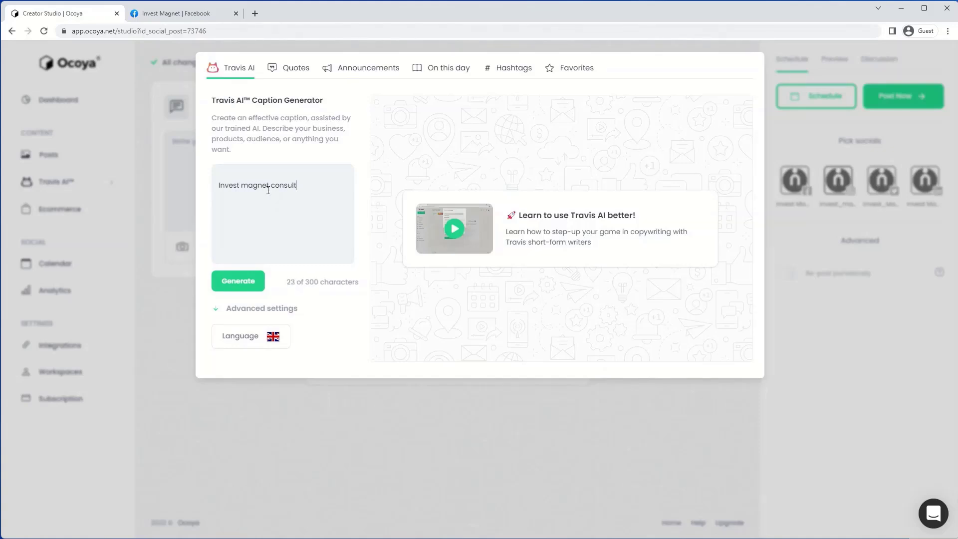
pyautogui.write('ing business')
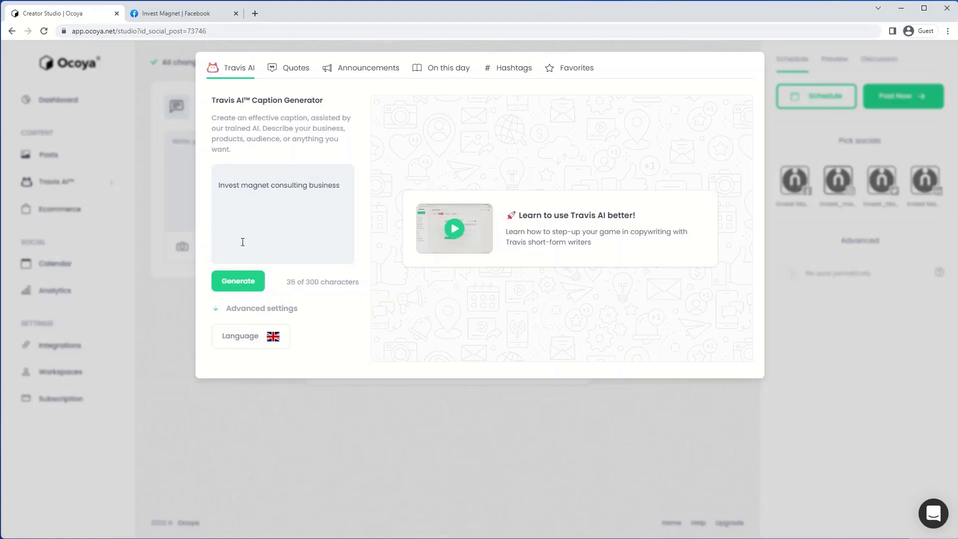
pyautogui.click(238, 281)
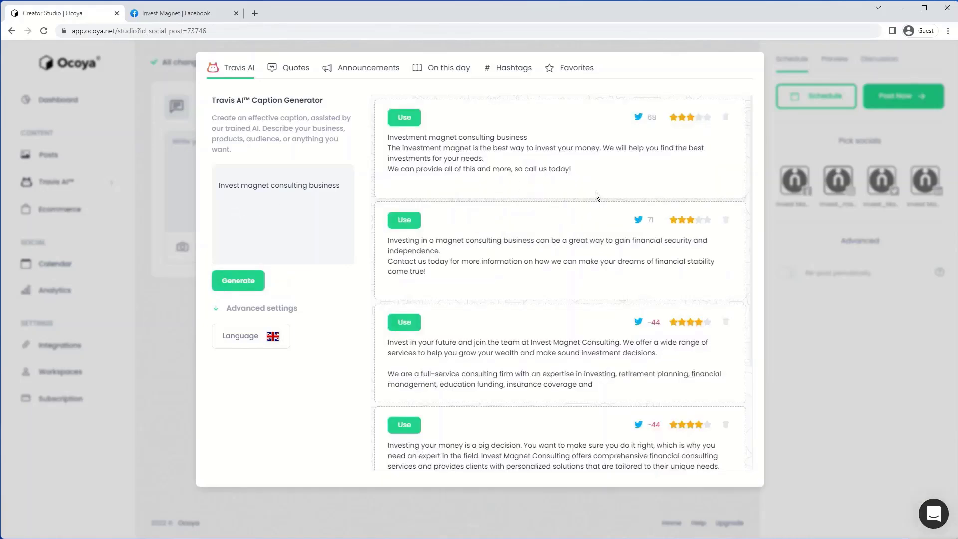
pyautogui.scroll(-3)
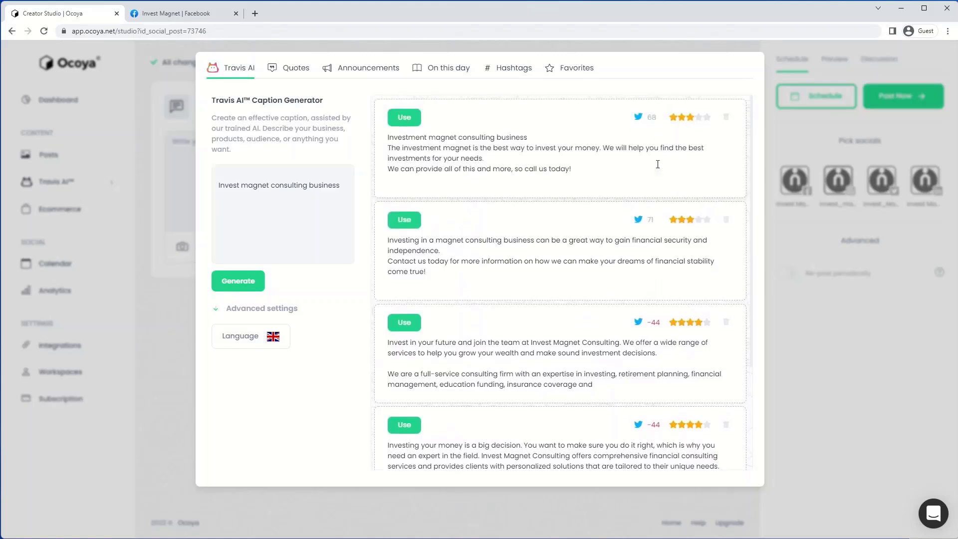
pyautogui.moveTo(690, 218)
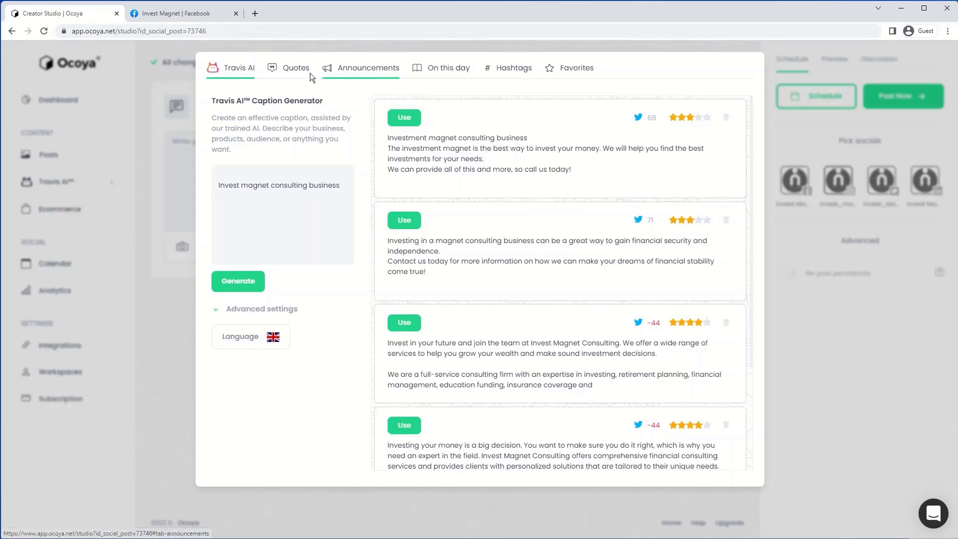
# - Browse the ready-made quote cards in the Quotes library
pyautogui.click(295, 68)
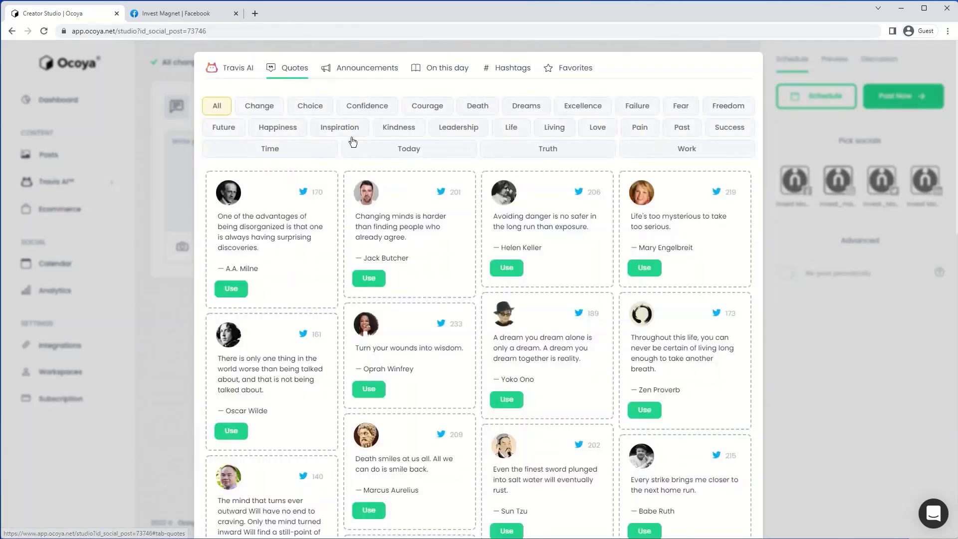
pyautogui.scroll(-3)
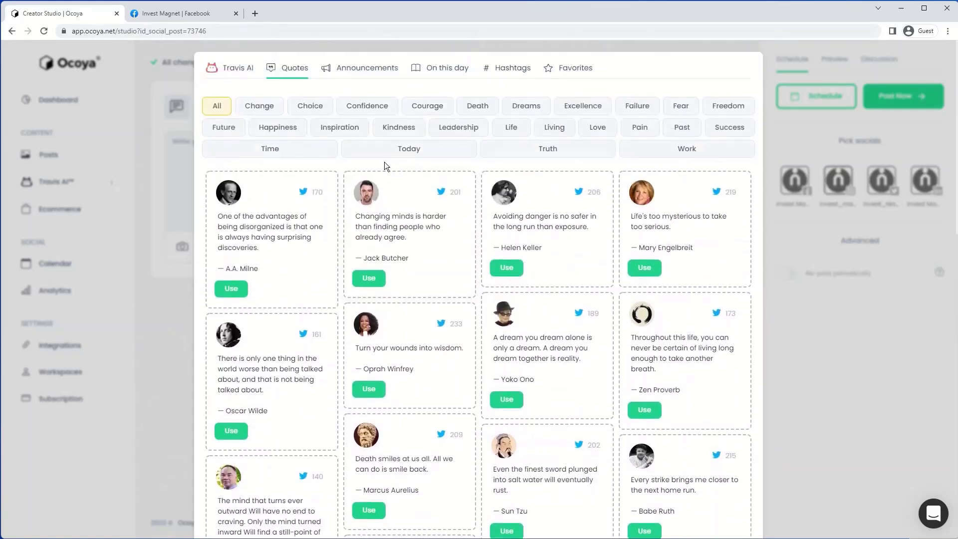
pyautogui.click(367, 68)
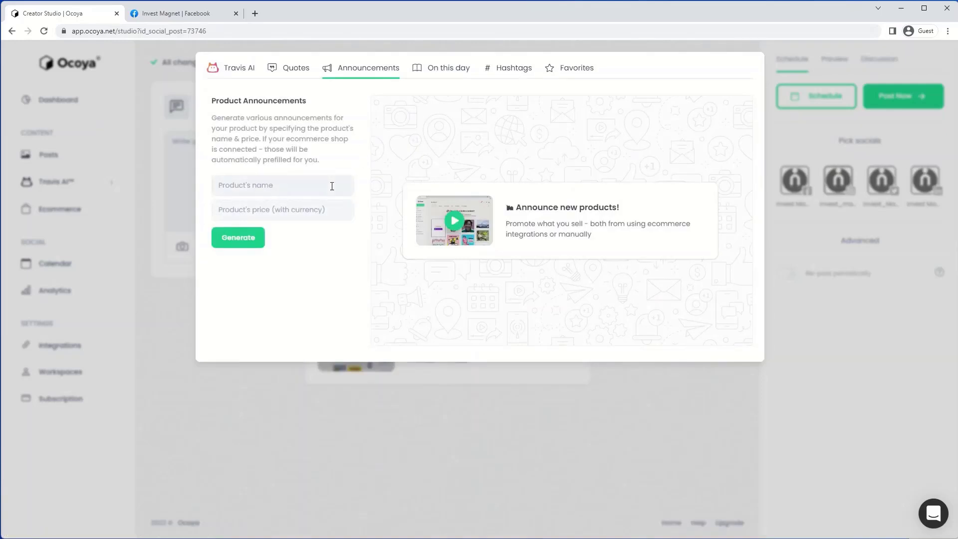
# - Generate product announcements for a t-shirt priced at $60
pyautogui.write('t-shirt')
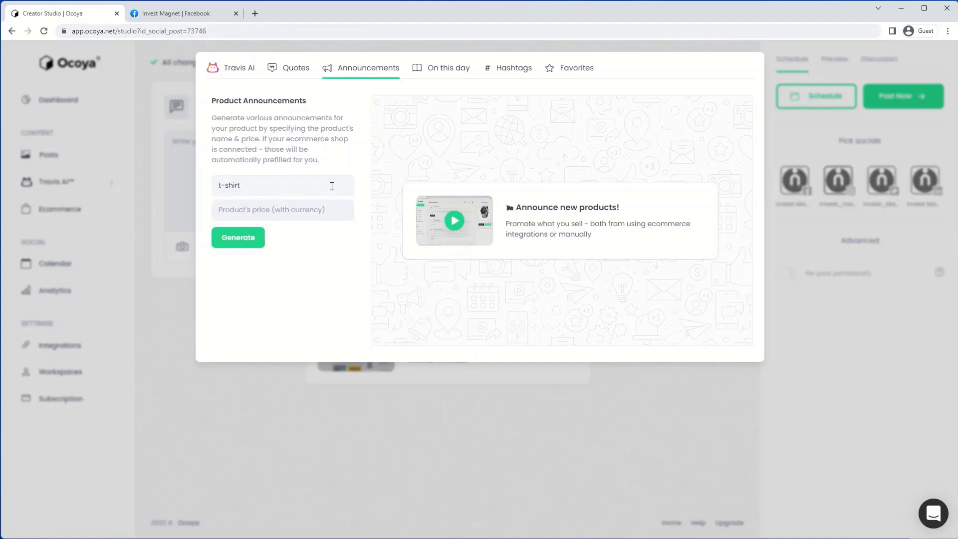
pyautogui.write('$60')
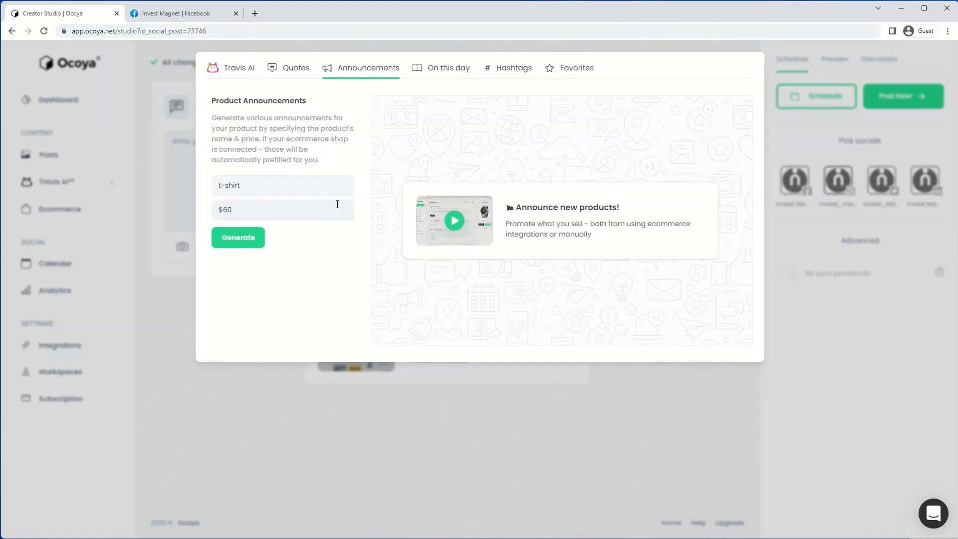
pyautogui.click(238, 237)
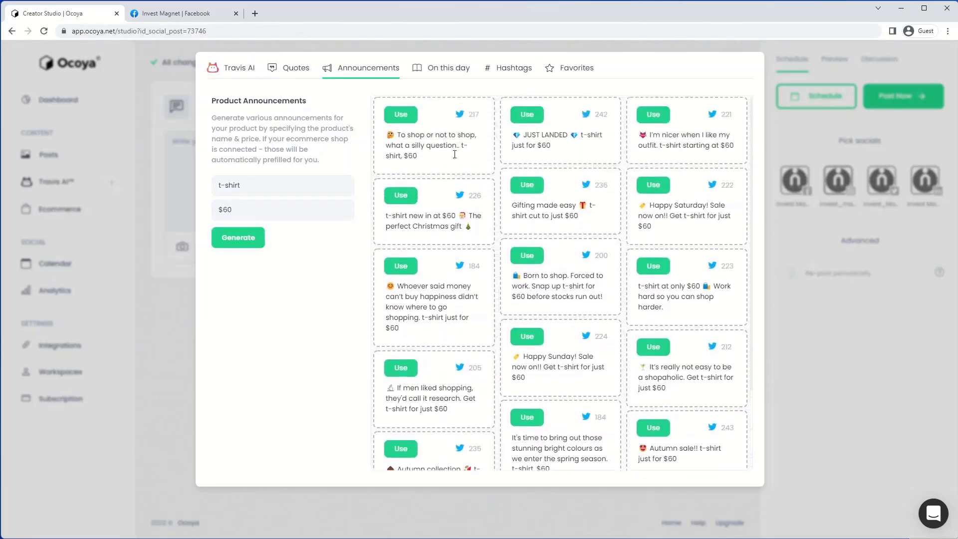
# - Look over the June 11th historical events and births in On this day
pyautogui.click(448, 68)
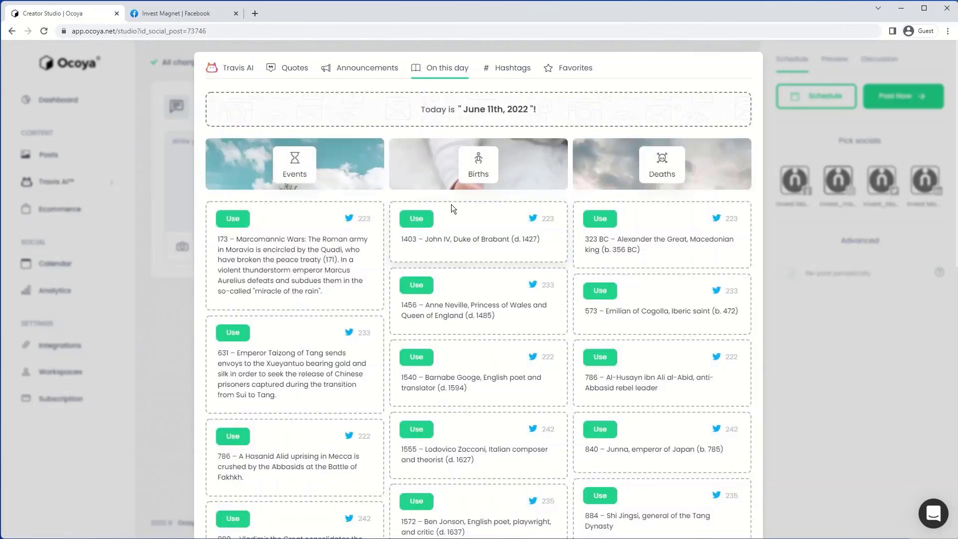
pyautogui.scroll(-3)
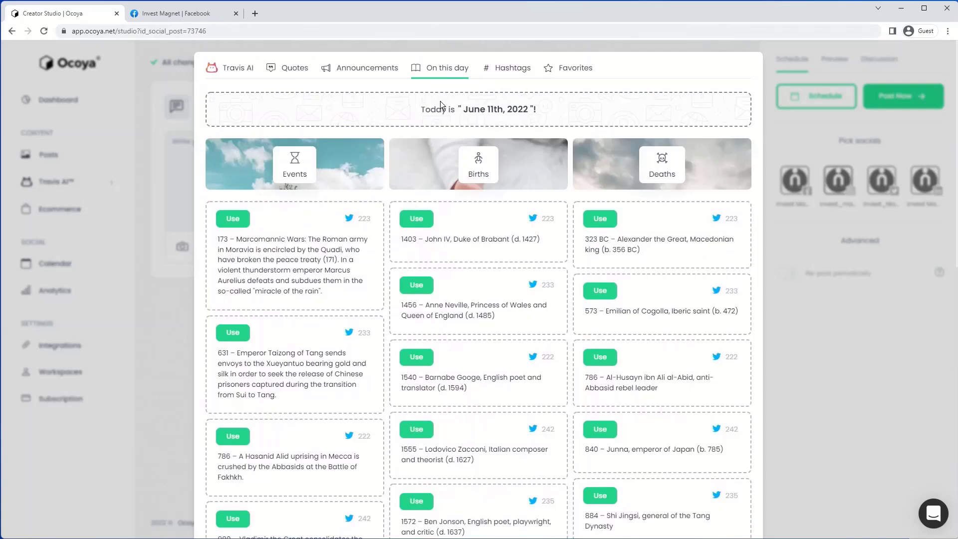
pyautogui.click(514, 67)
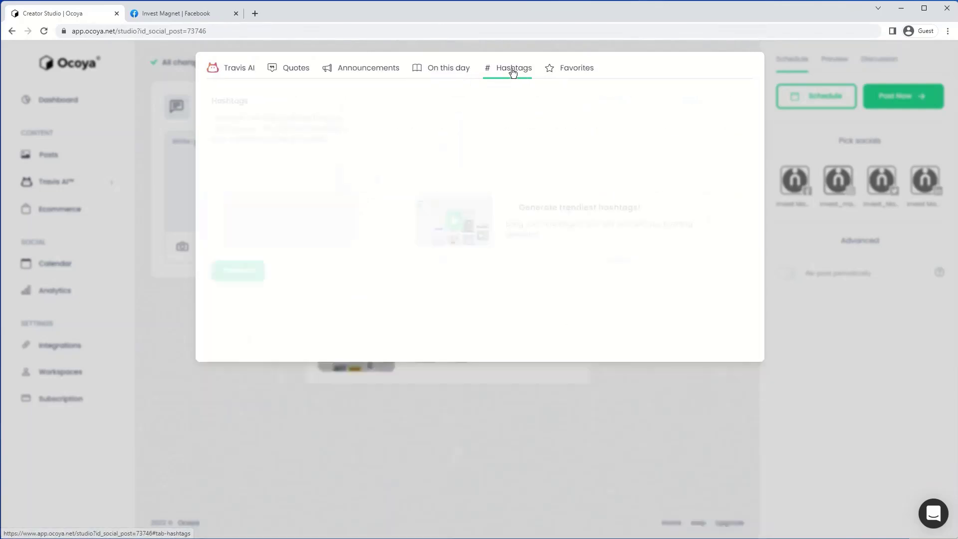
# - Generate hashtags like #investmagnet from 'Investment magnet consulting business', then view Favorites
pyautogui.click(514, 68)
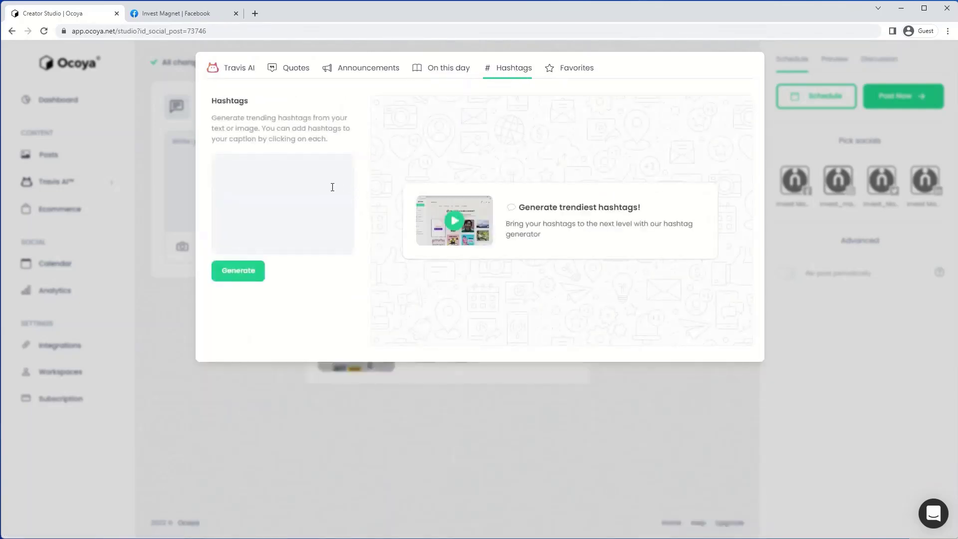
pyautogui.write('Investment magnet')
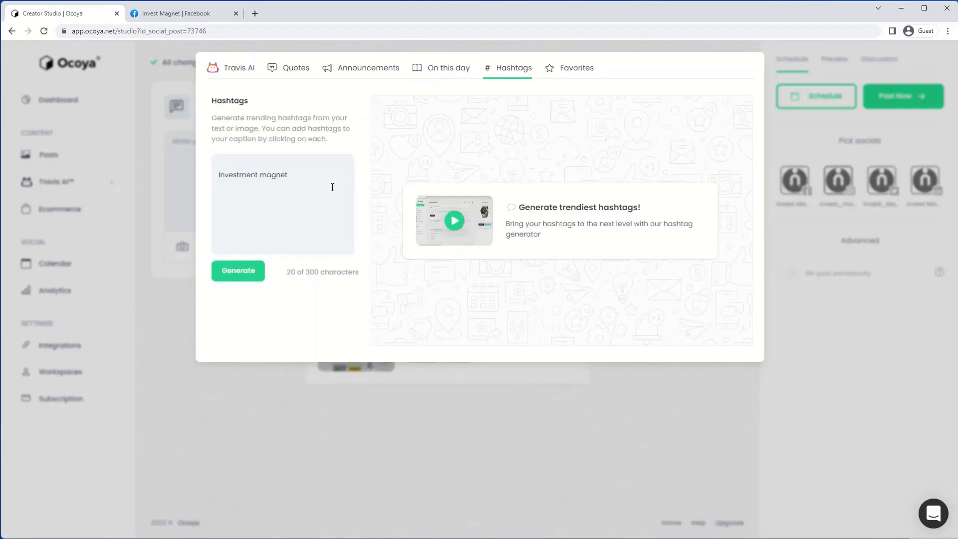
pyautogui.write('consulting business')
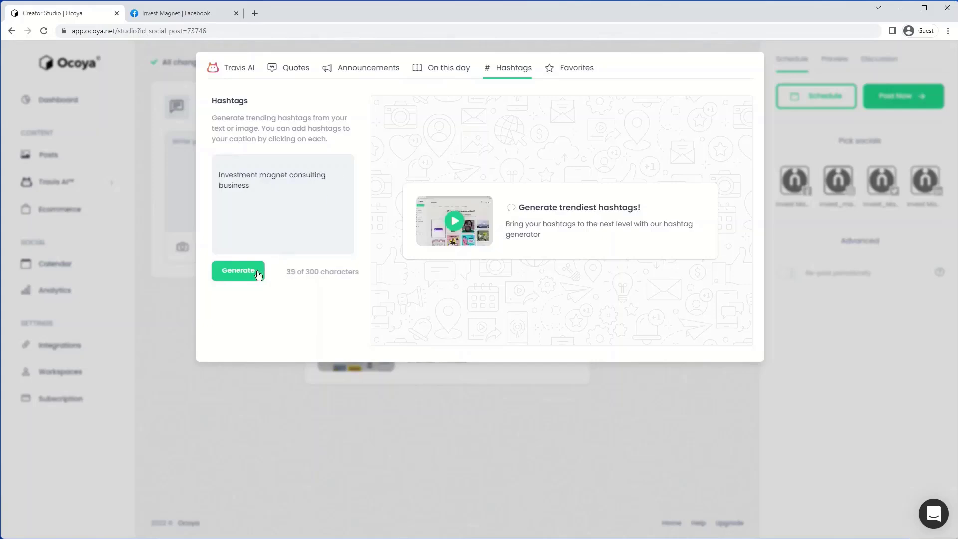
pyautogui.click(237, 270)
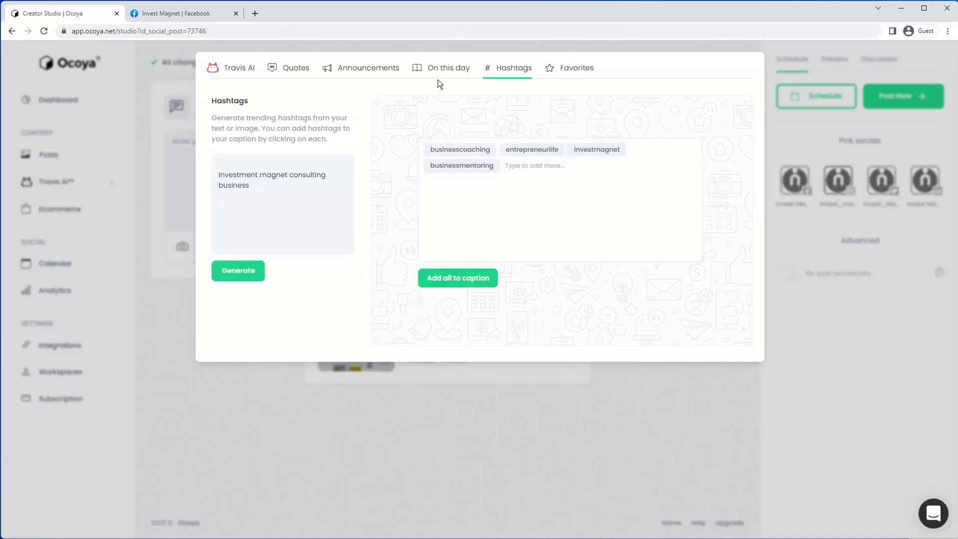
pyautogui.click(575, 68)
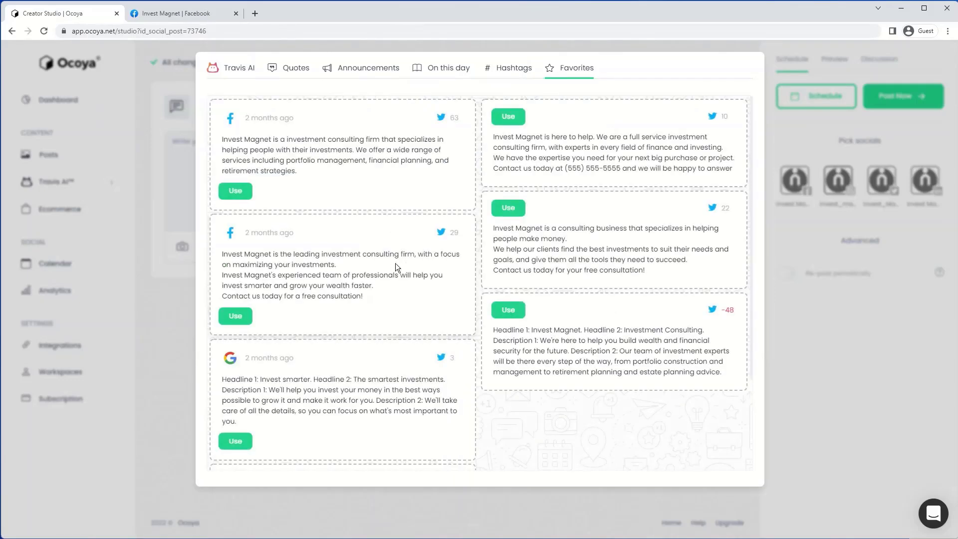
pyautogui.moveTo(293, 142)
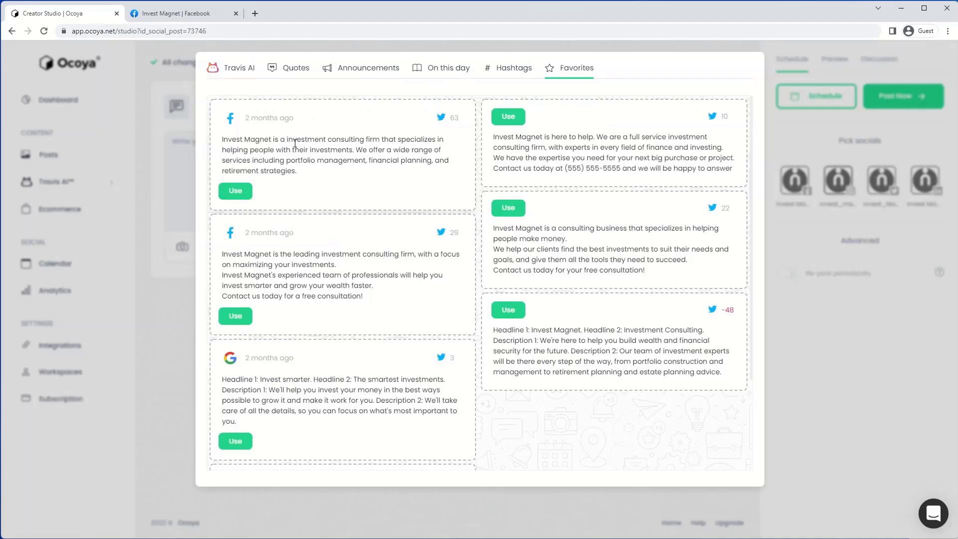
# - Use the second Travis AI caption, about financial security and independence, for the post
pyautogui.click(239, 68)
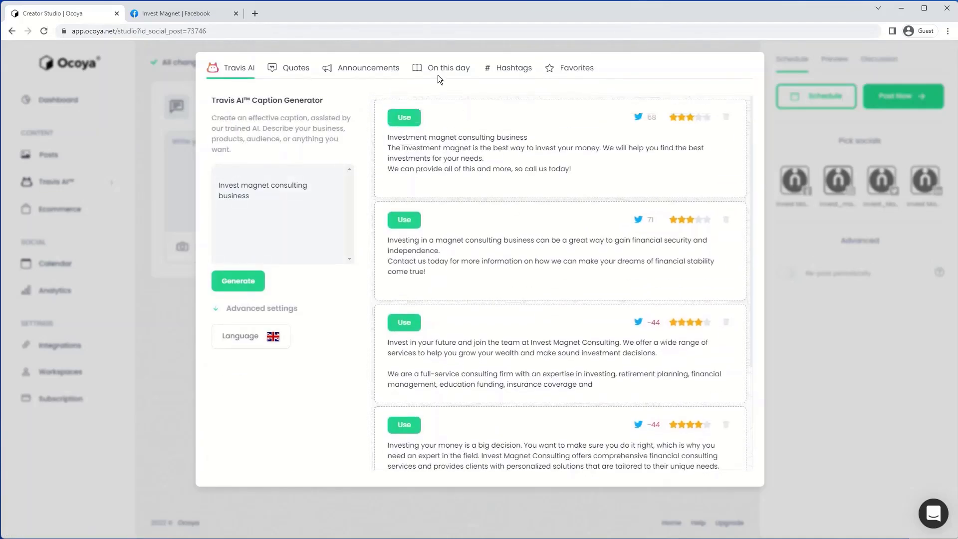
pyautogui.moveTo(403, 220)
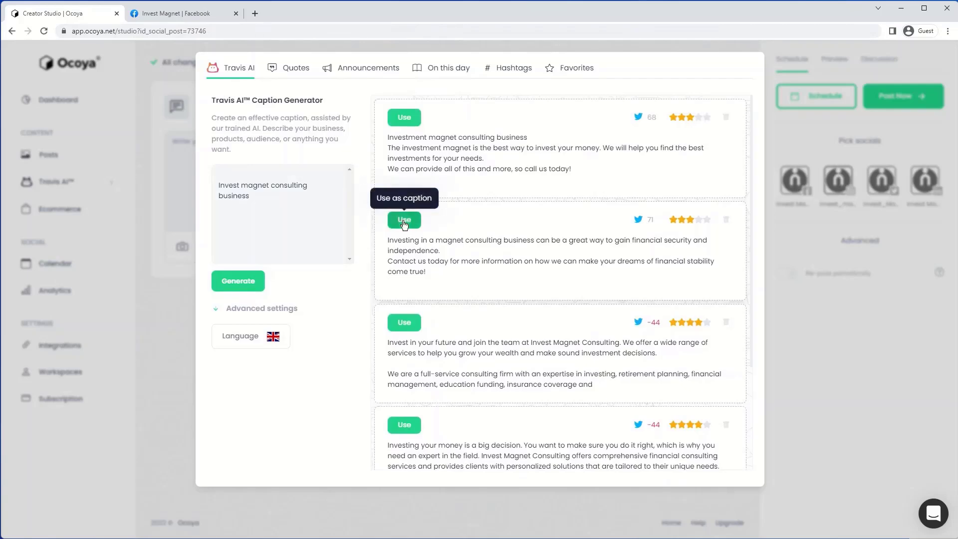
pyautogui.click(403, 220)
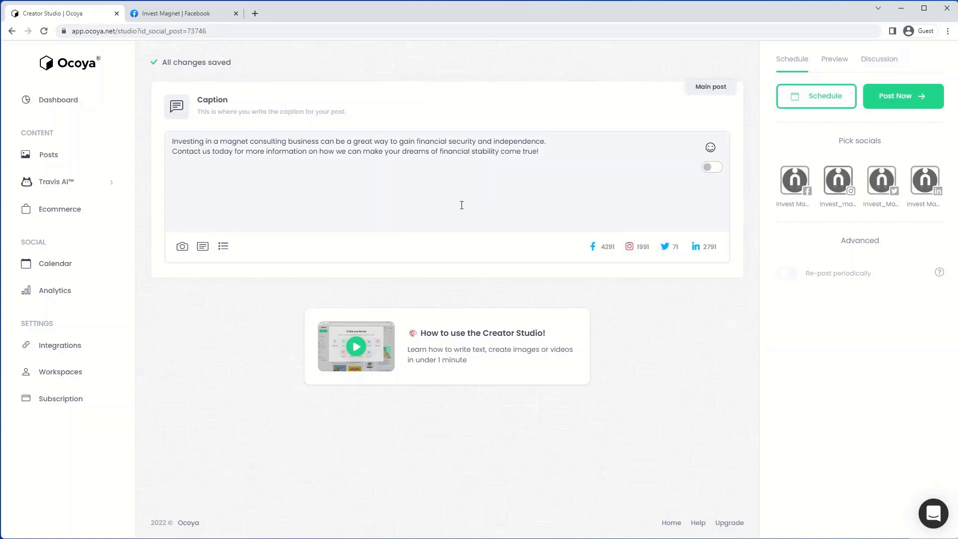
pyautogui.moveTo(454, 205)
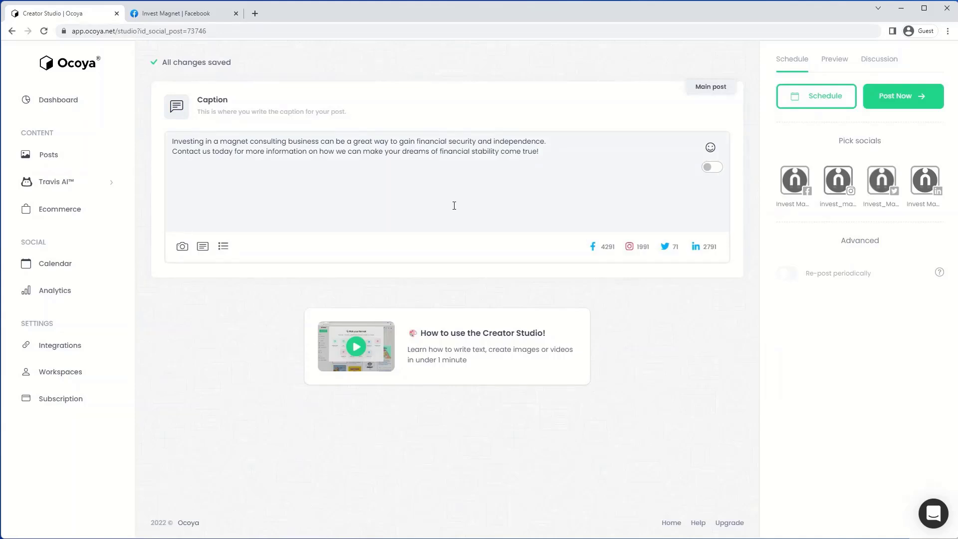
pyautogui.moveTo(223, 247)
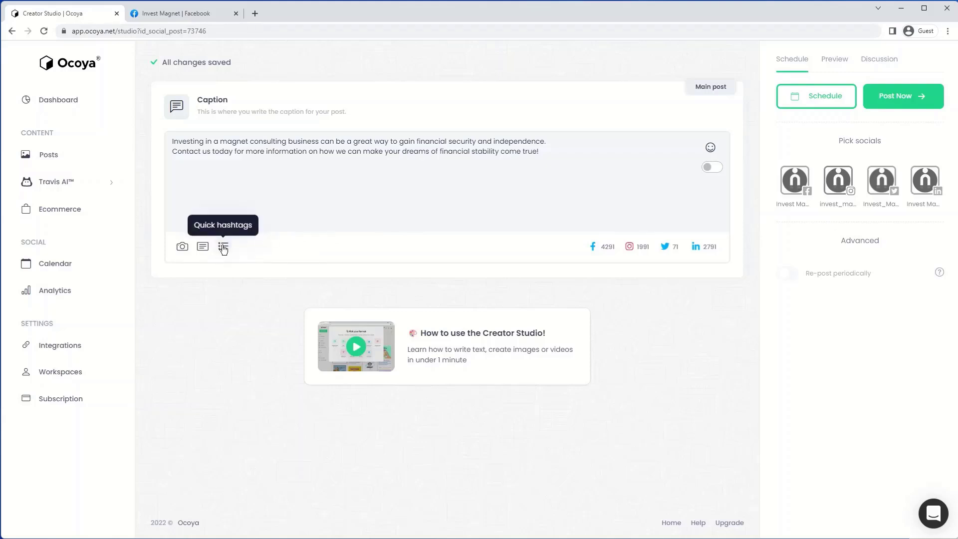
# - Append #independence, #magnetconsulting and #moneytalks below the caption text
pyautogui.click(223, 246)
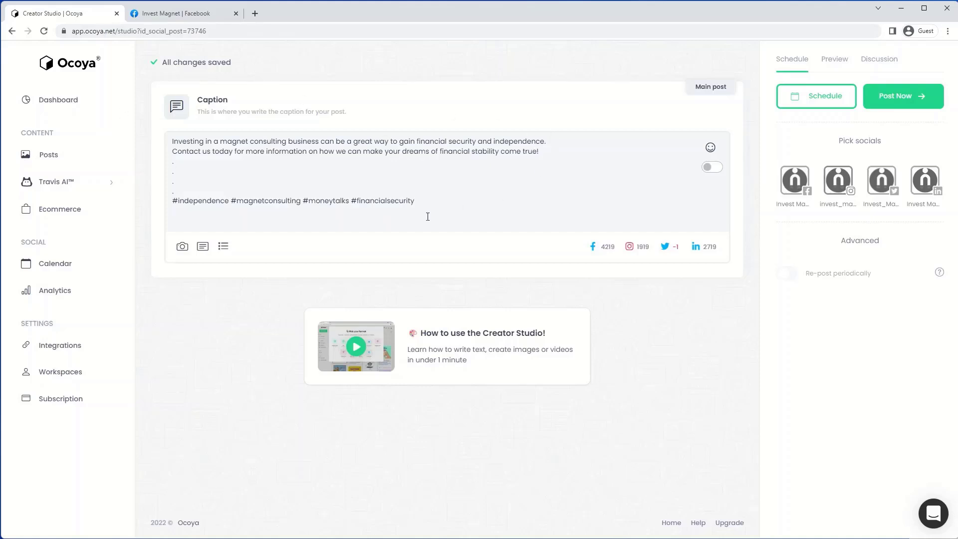
pyautogui.moveTo(724, 250)
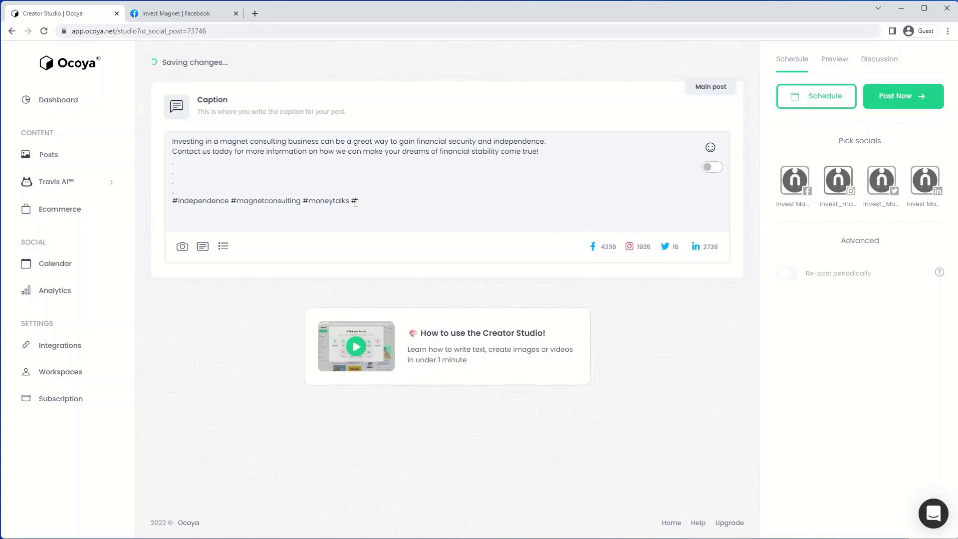
pyautogui.press('Backspace')
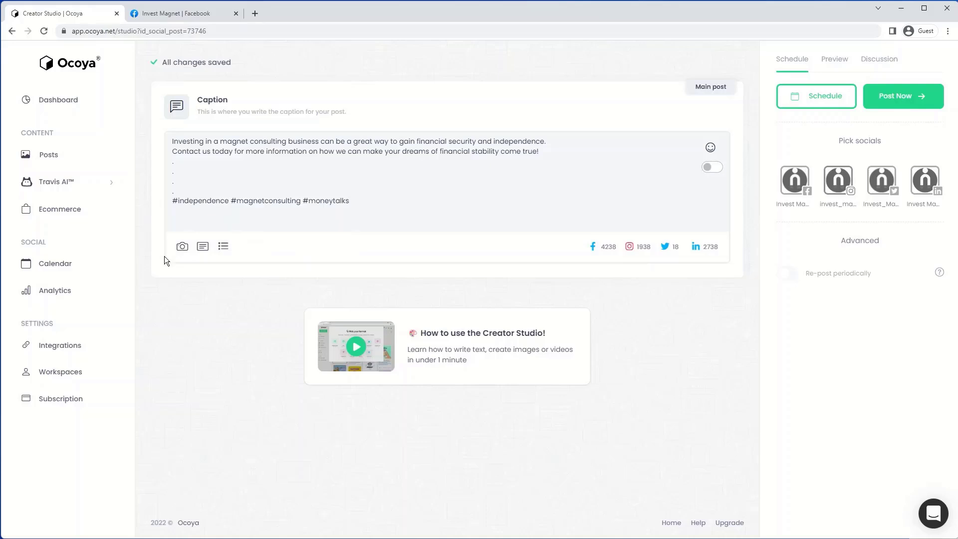
pyautogui.moveTo(168, 261)
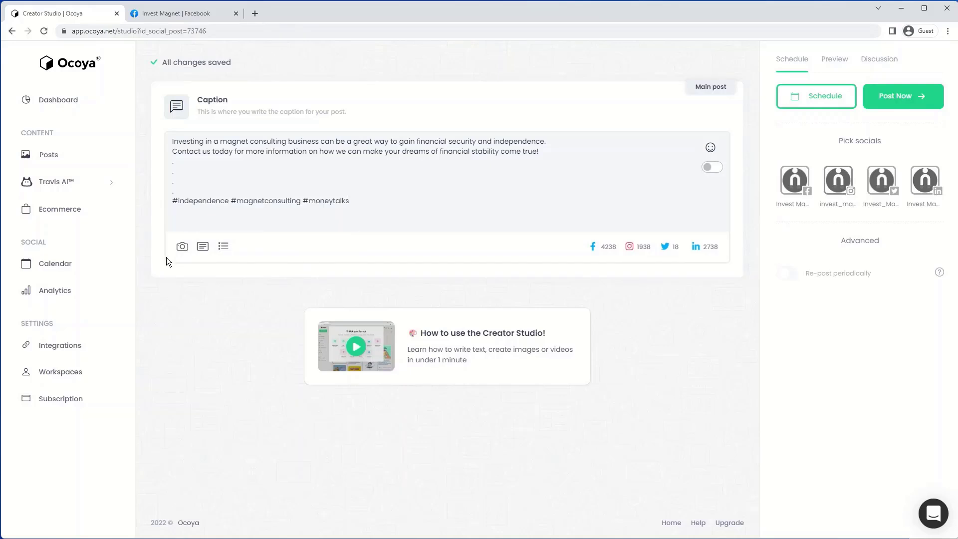
pyautogui.moveTo(182, 247)
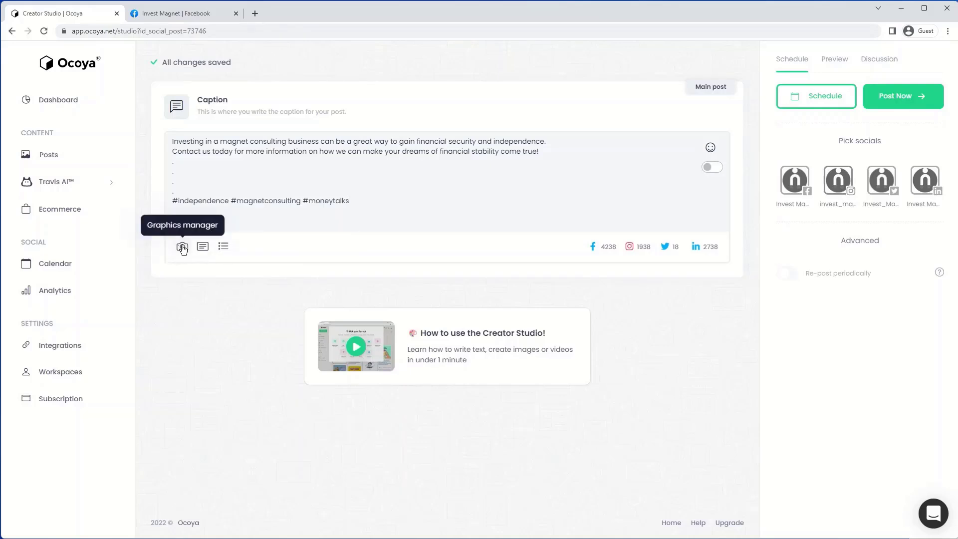
# - Browse Stock, GIFs, Uploads, Cloud and Instagram design templates in the graphics manager
pyautogui.click(182, 246)
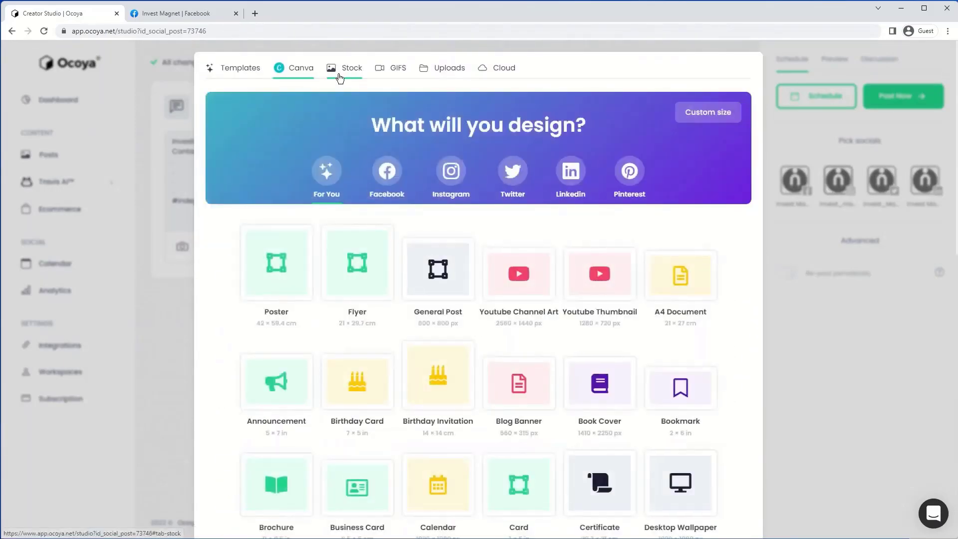
pyautogui.click(352, 68)
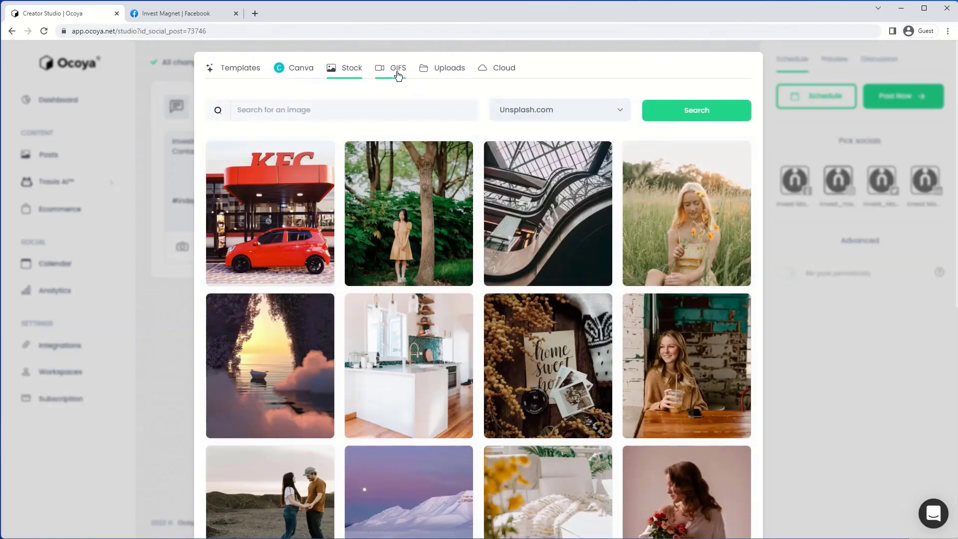
pyautogui.click(398, 68)
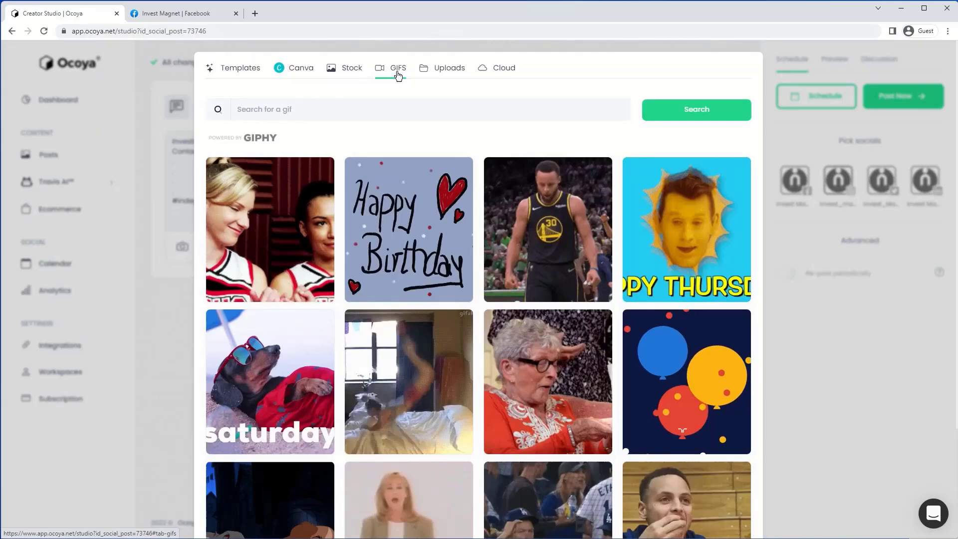
pyautogui.click(450, 68)
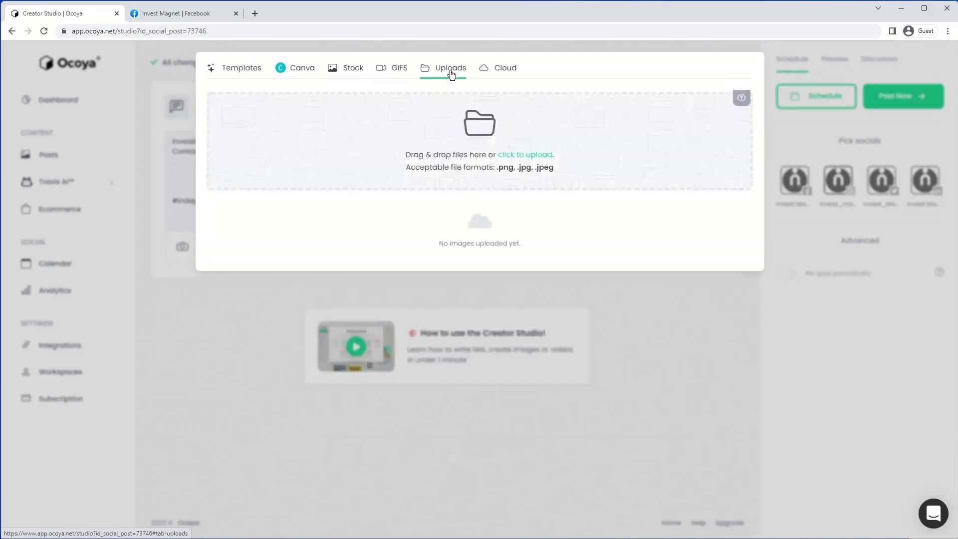
pyautogui.click(504, 67)
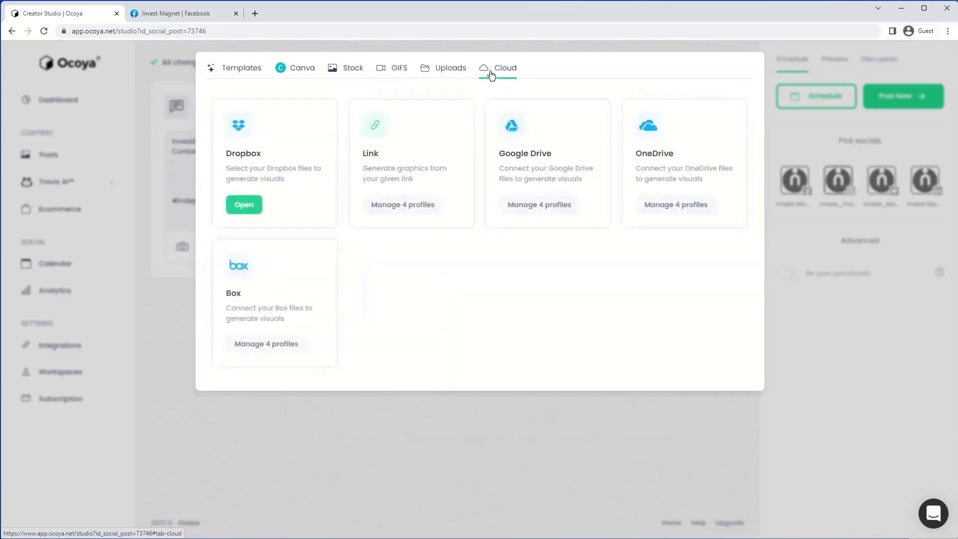
pyautogui.click(242, 68)
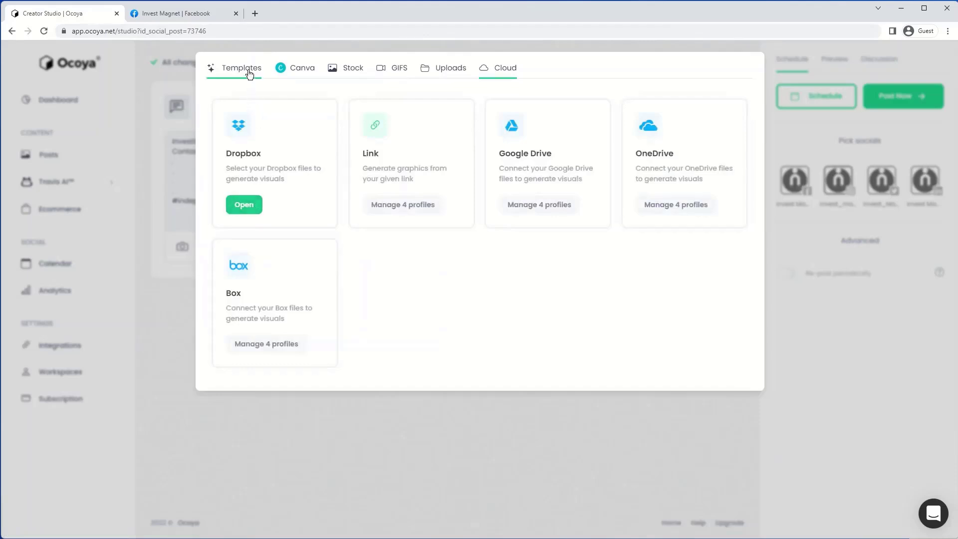
pyautogui.click(240, 68)
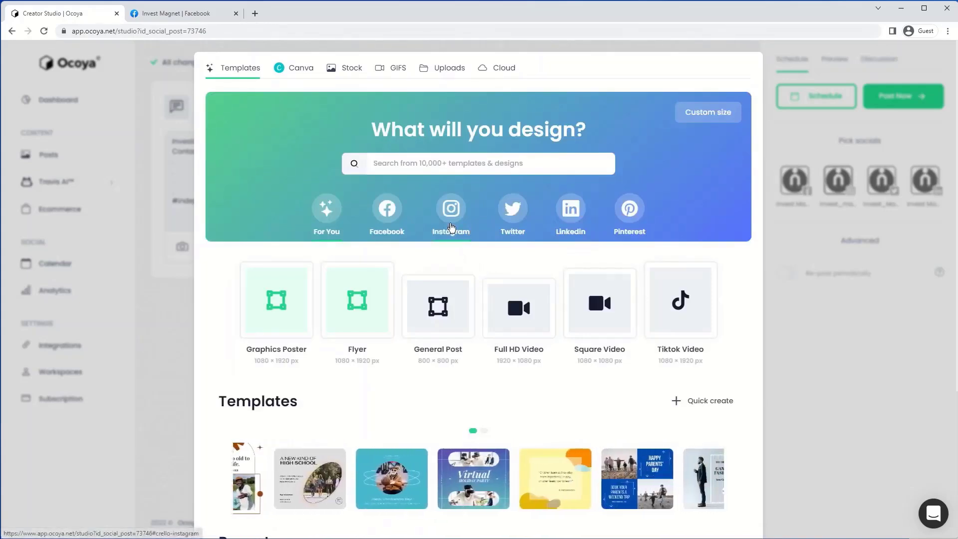
# - Search templates for 'investment' and open the Financial Workshop Facebook post in the editor
pyautogui.scroll(-3)
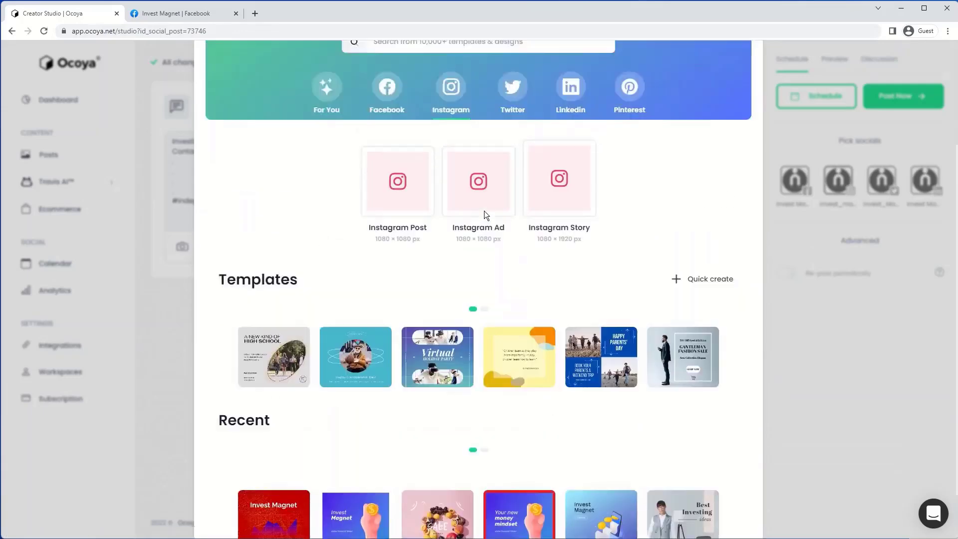
pyautogui.scroll(3)
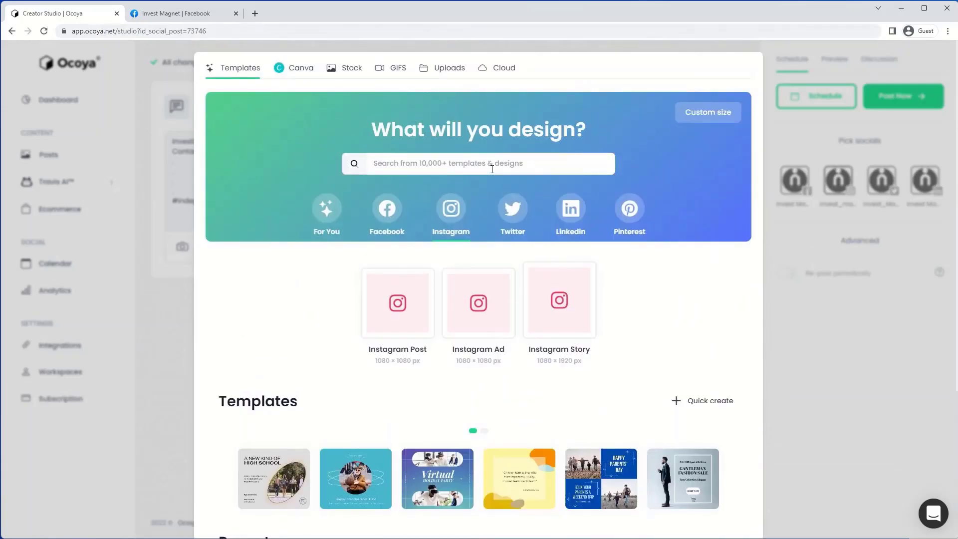
pyautogui.write('investment')
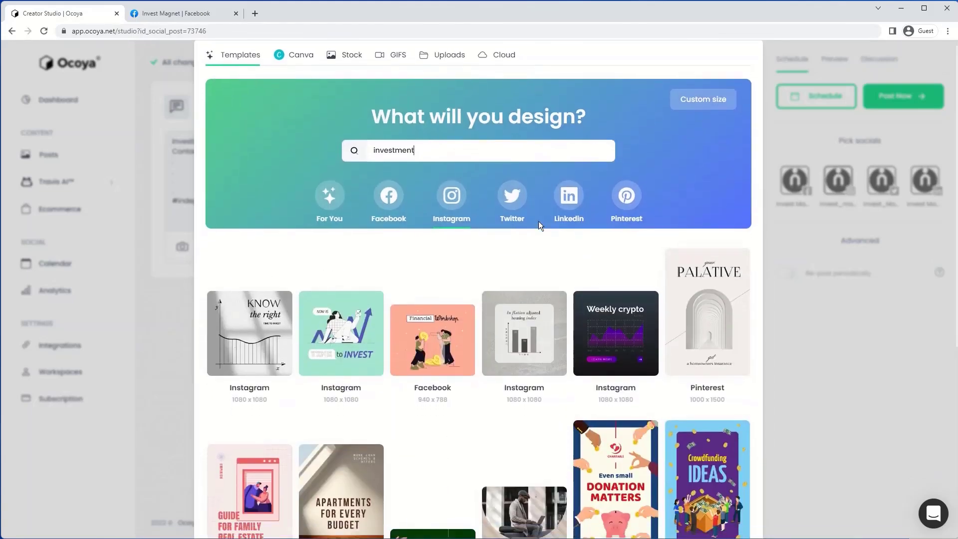
pyautogui.scroll(-3)
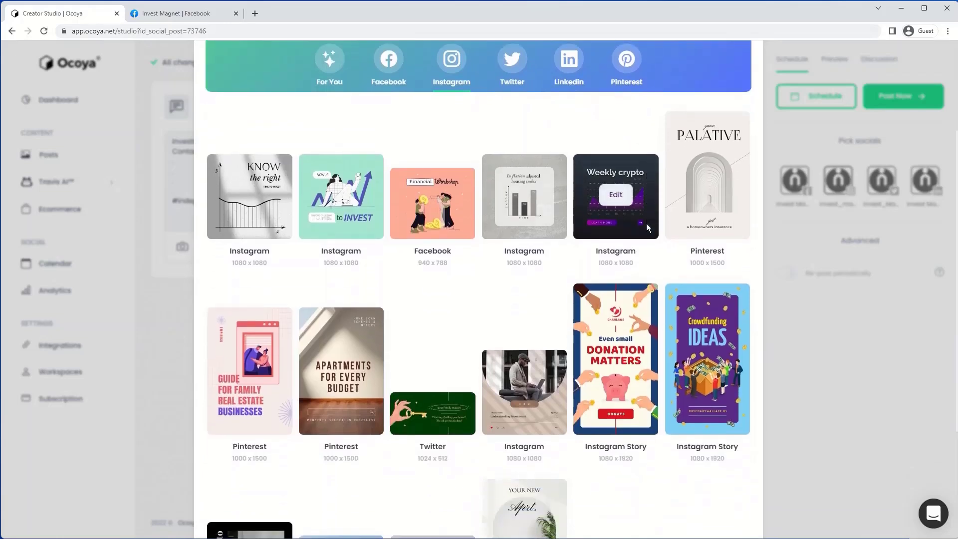
pyautogui.moveTo(432, 202)
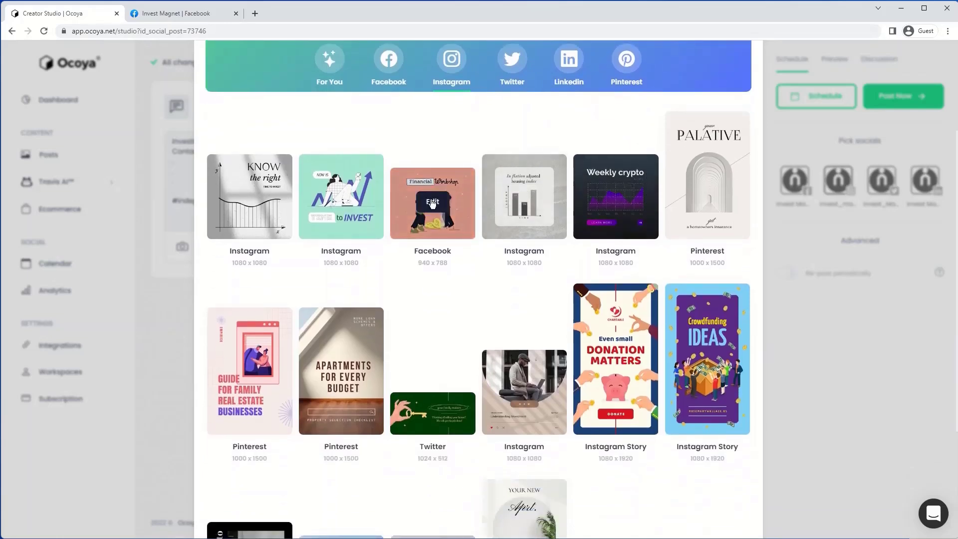
pyautogui.click(433, 202)
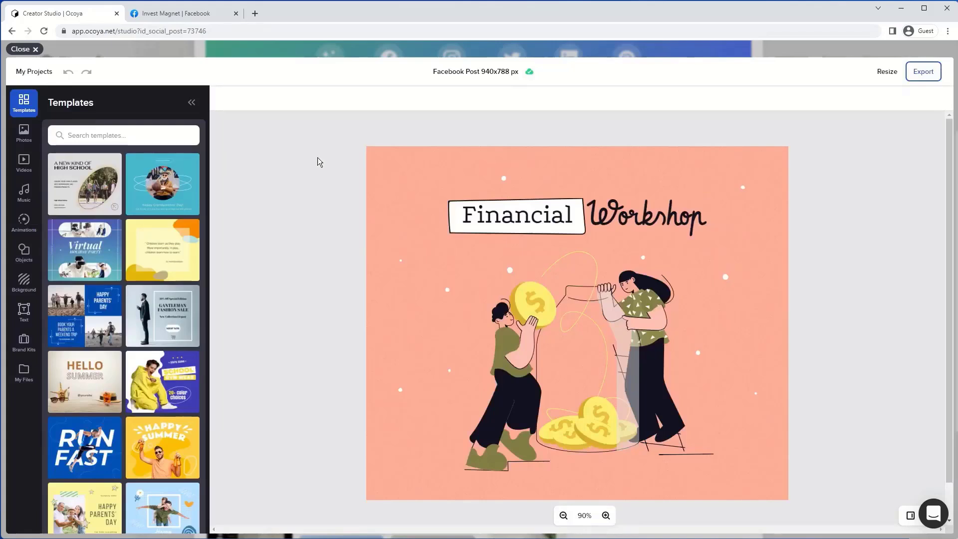
# - Replace the headline word 'Financial' with 'Invest'
pyautogui.doubleClick(517, 215)
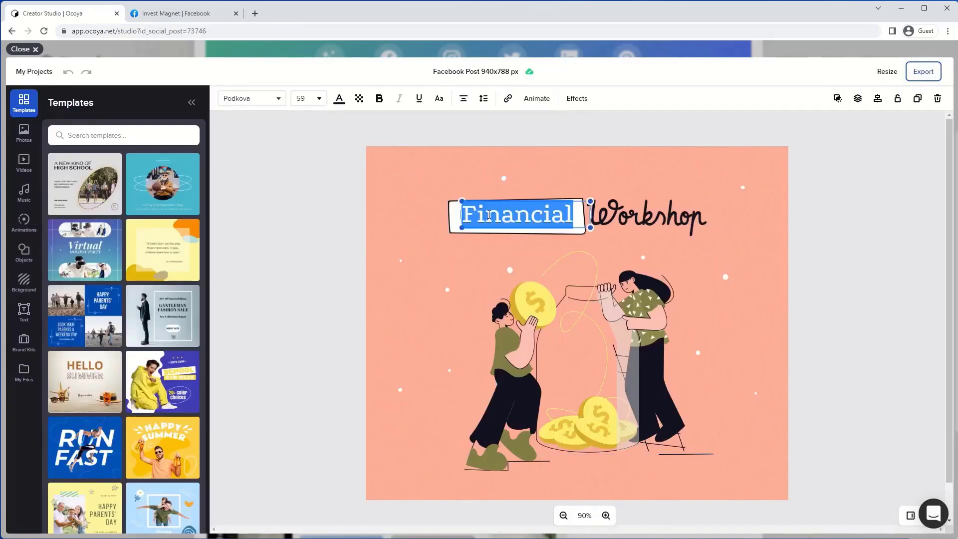
pyautogui.write('Invest')
pyautogui.click(649, 216)
pyautogui.write('Magnet')
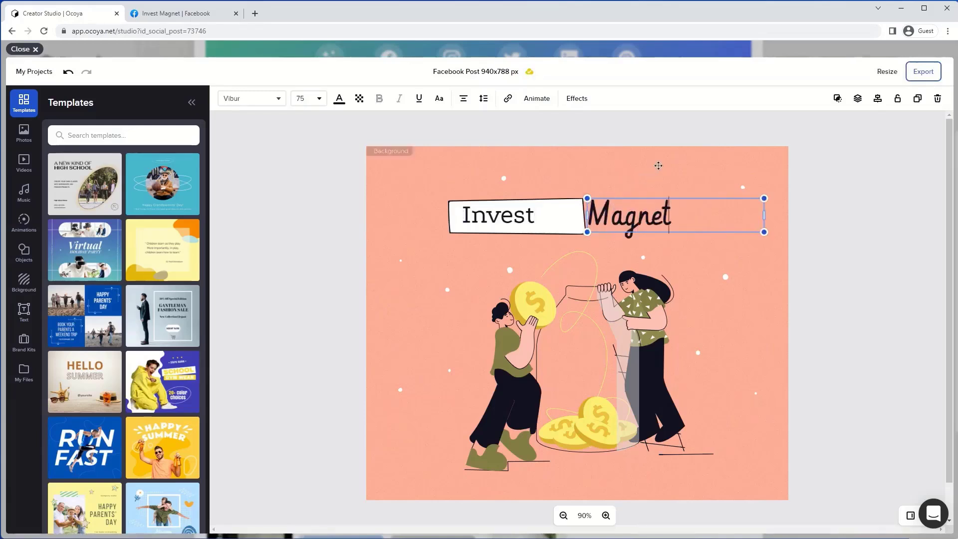
pyautogui.click(458, 54)
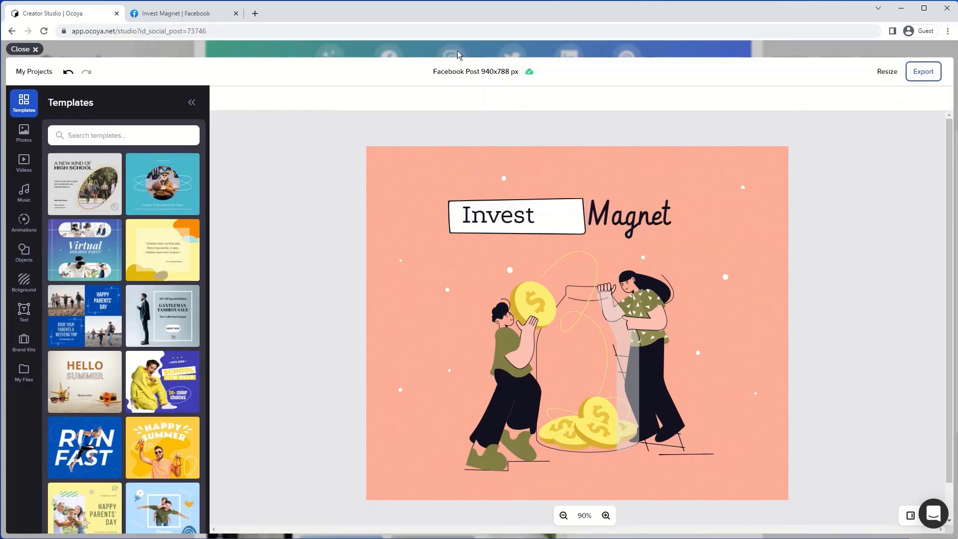
# - Look over the Advertising and Set dimensions resize options, closing without resizing
pyautogui.click(887, 71)
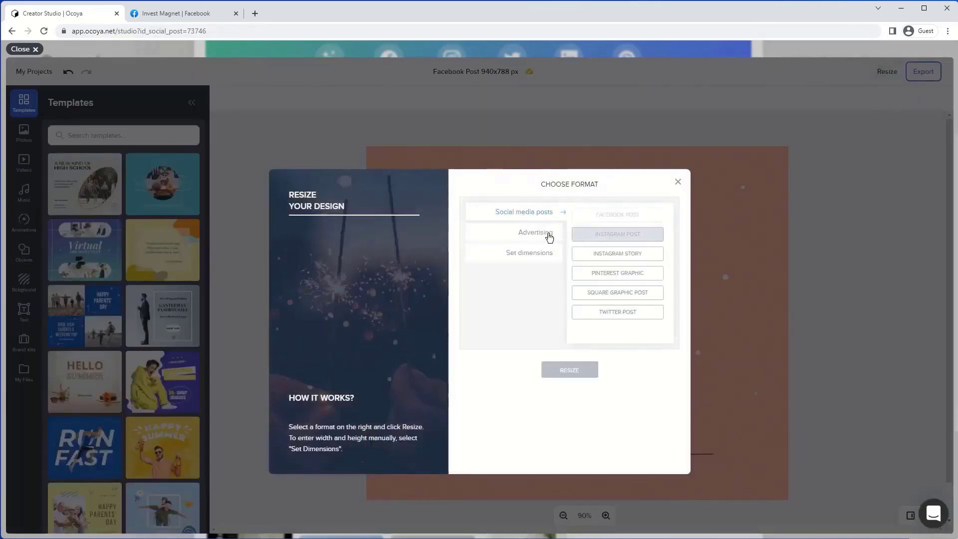
pyautogui.click(535, 232)
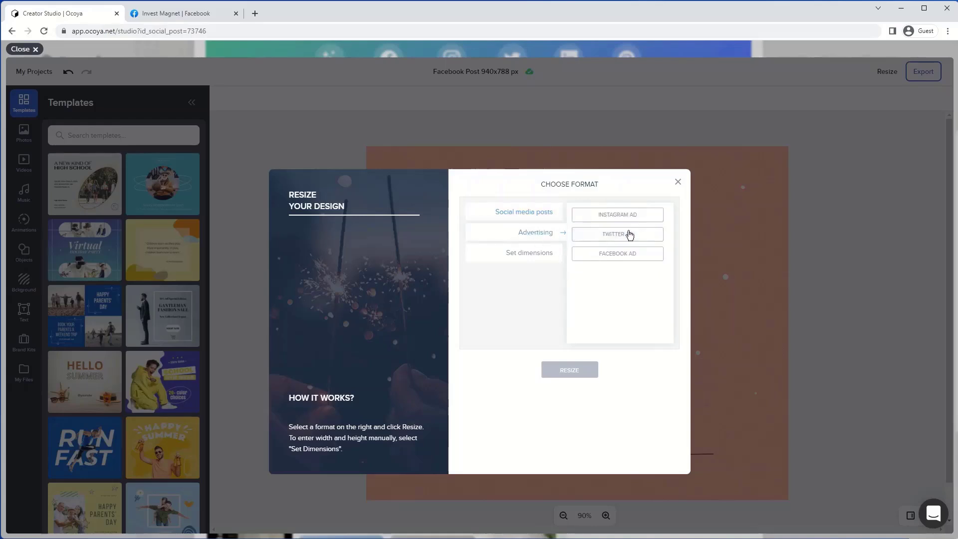
pyautogui.click(530, 252)
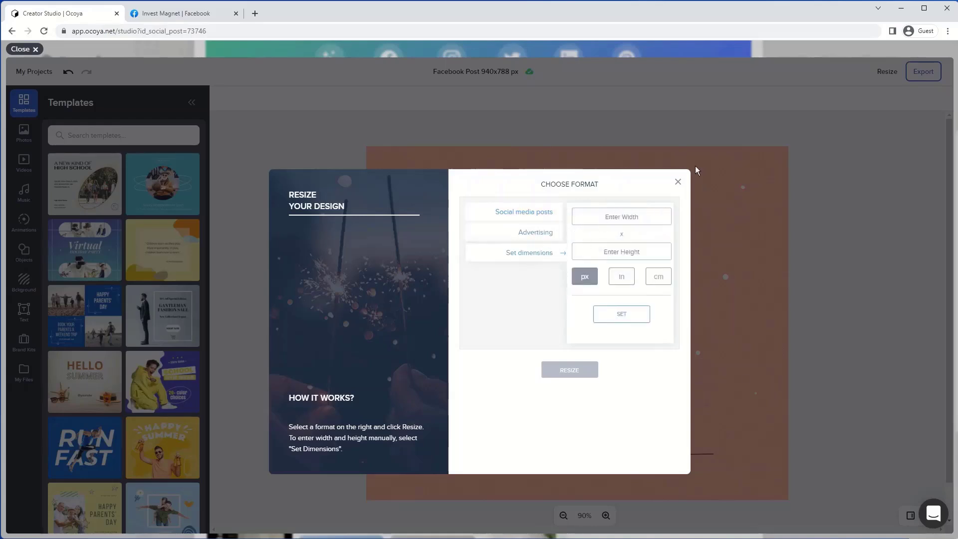
pyautogui.click(678, 182)
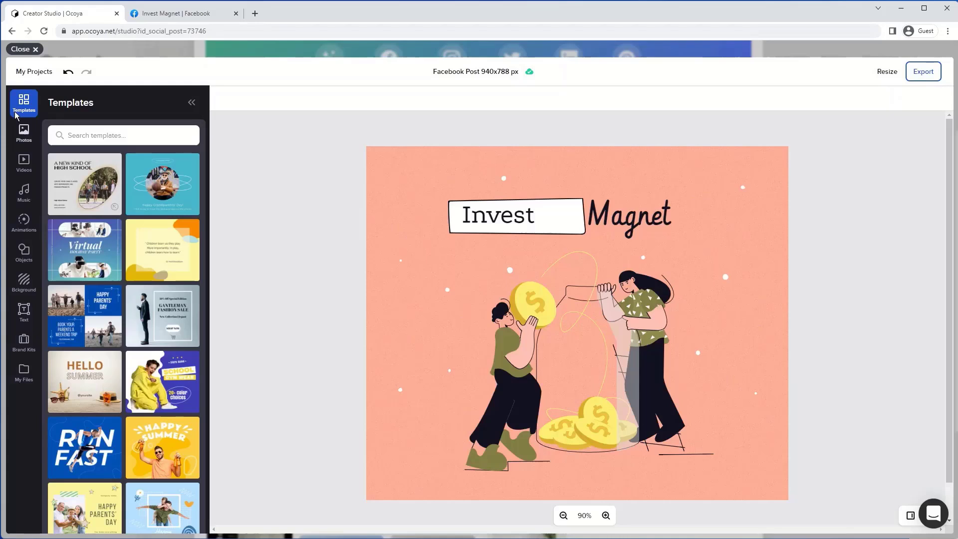
pyautogui.click(23, 132)
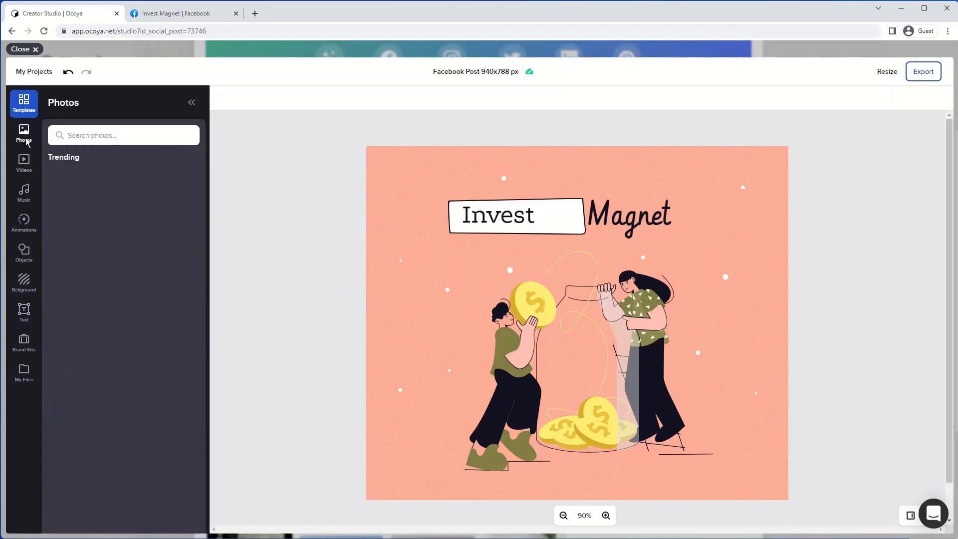
pyautogui.click(24, 163)
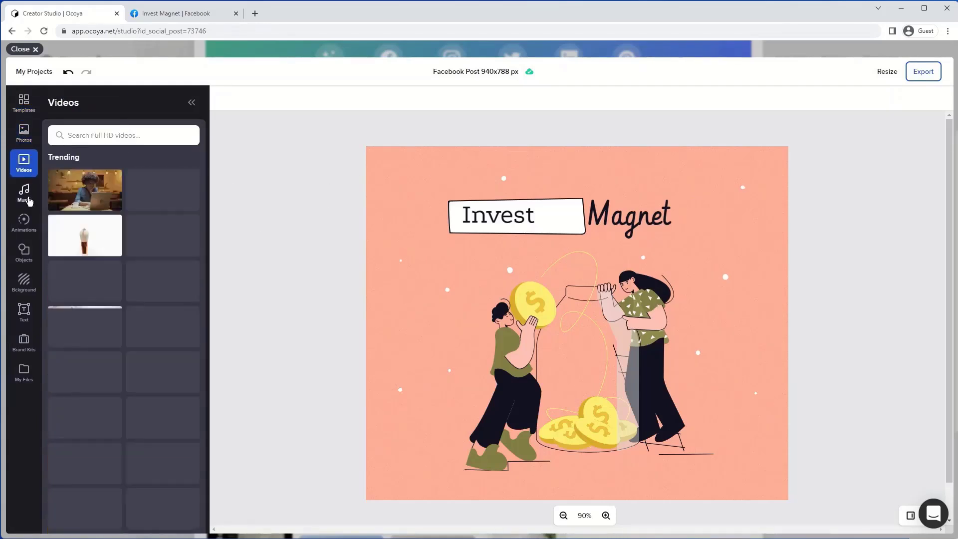
pyautogui.click(23, 193)
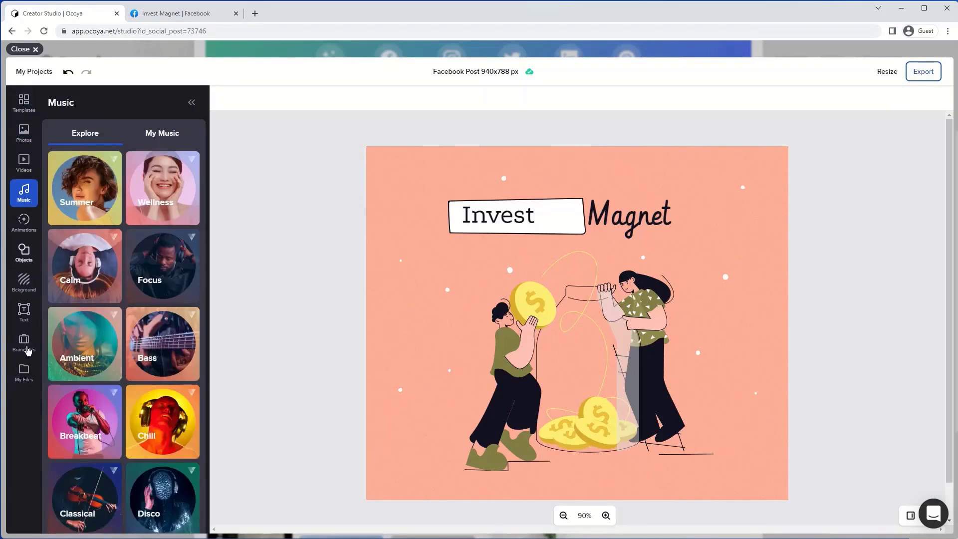
pyautogui.click(23, 342)
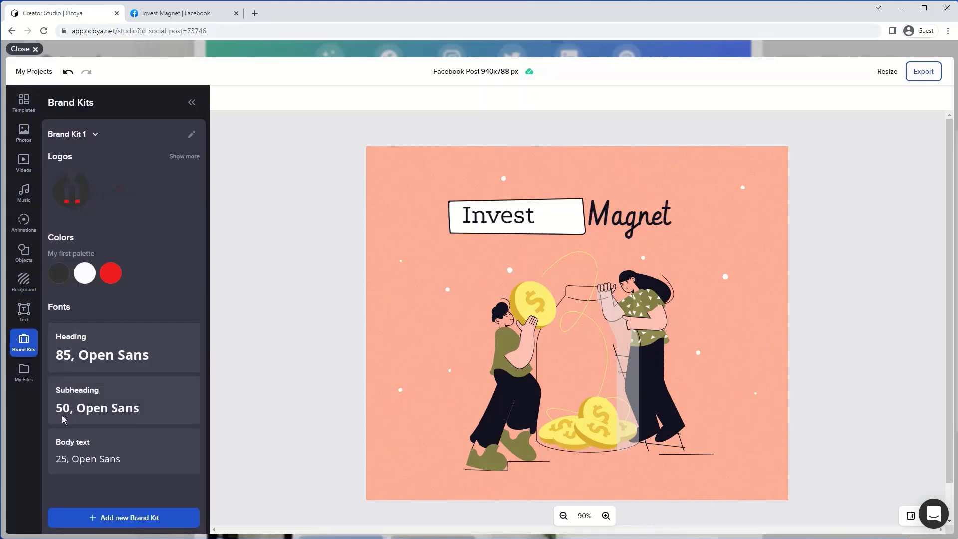
pyautogui.click(23, 373)
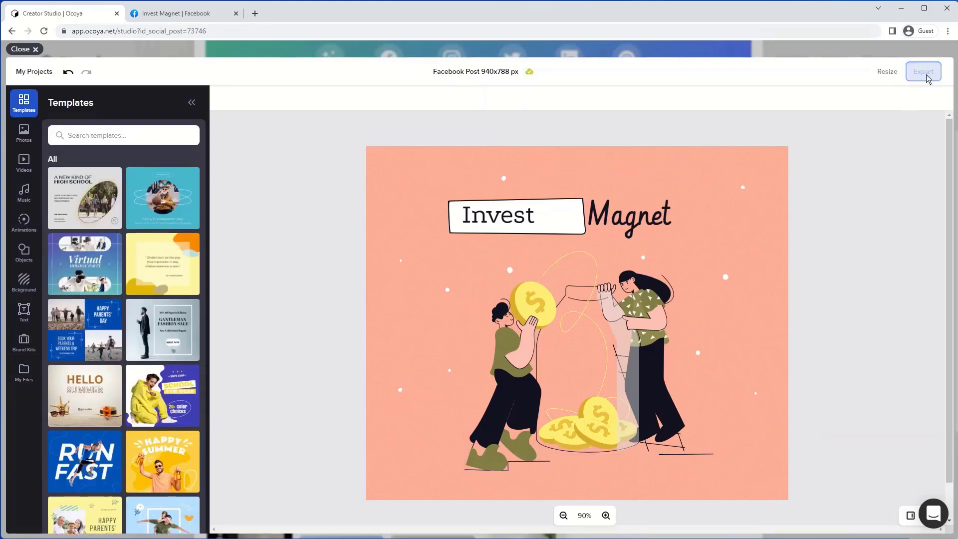
# - Export the Invest Magnet graphic into the post beneath the caption
pyautogui.click(923, 71)
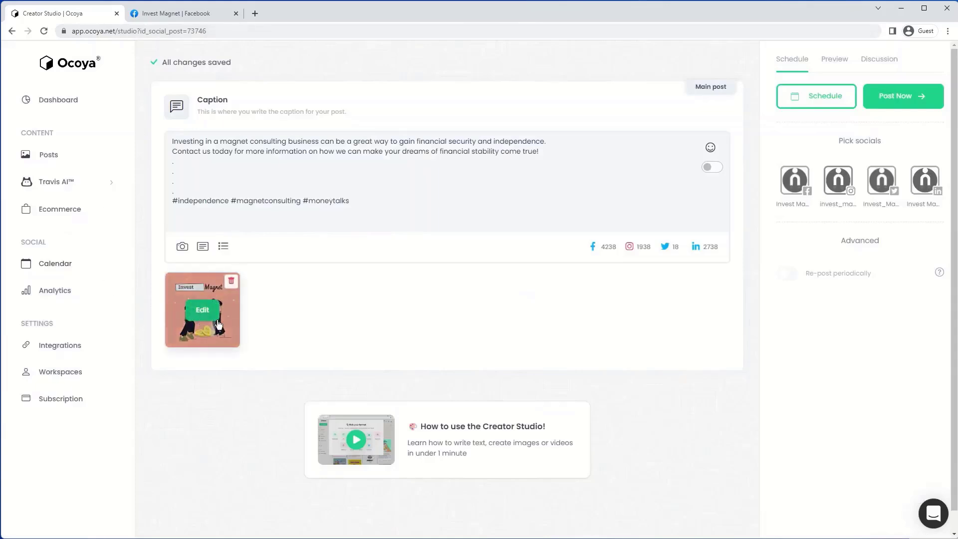
pyautogui.moveTo(281, 285)
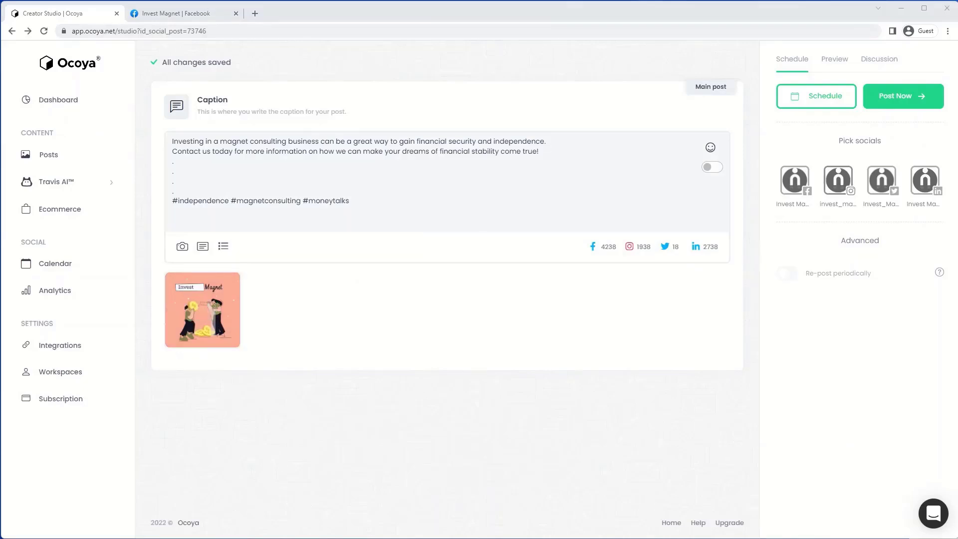
pyautogui.moveTo(7, 459)
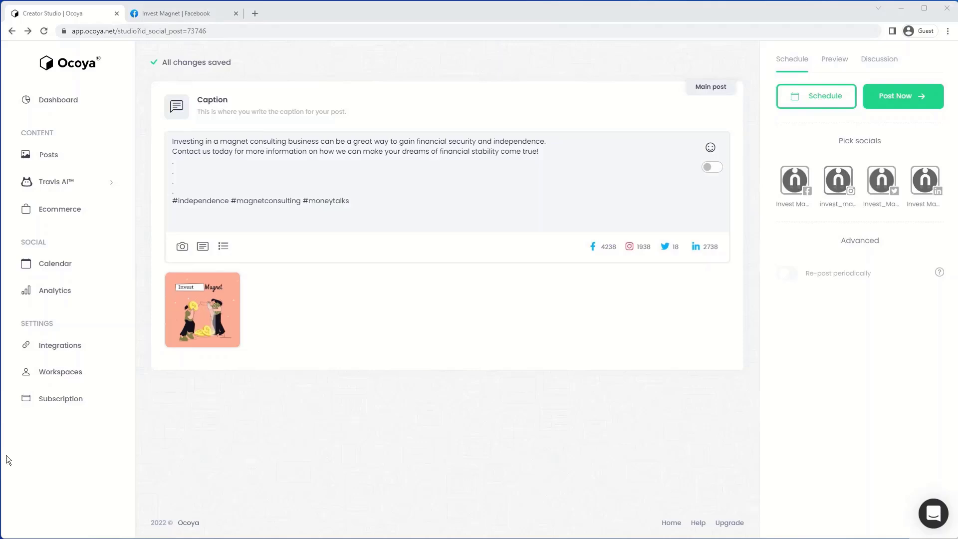
# - Search stock photos for 'invest' and add the laptop trading-chart photo
pyautogui.click(182, 246)
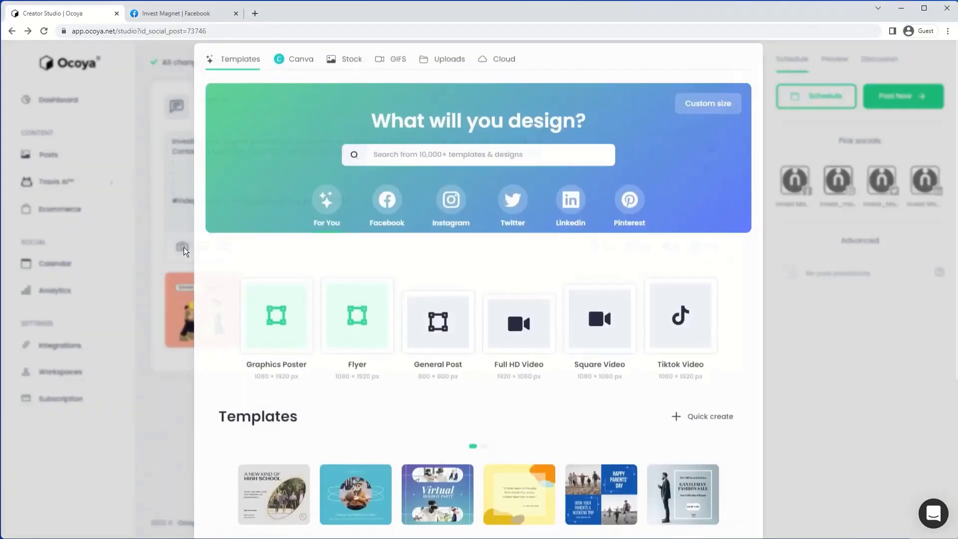
pyautogui.click(352, 59)
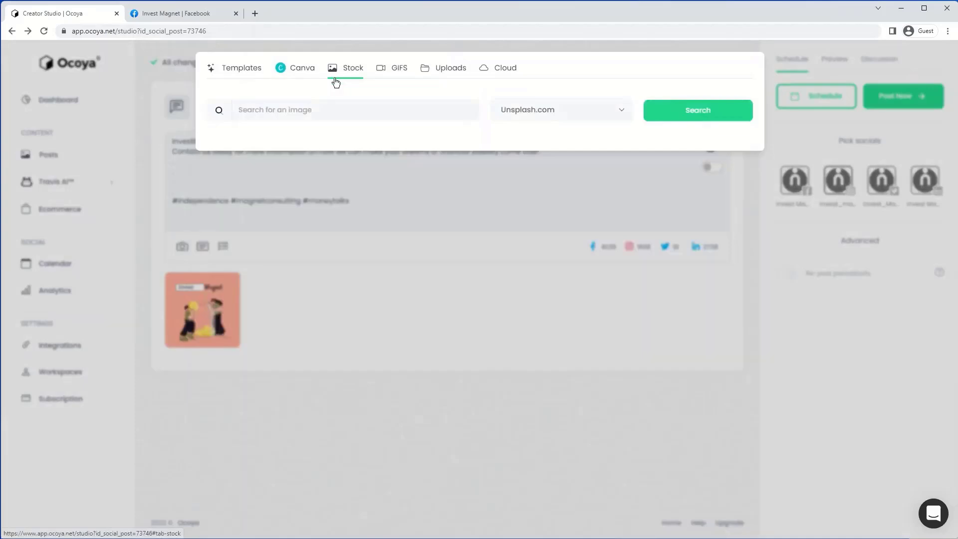
pyautogui.write('invest')
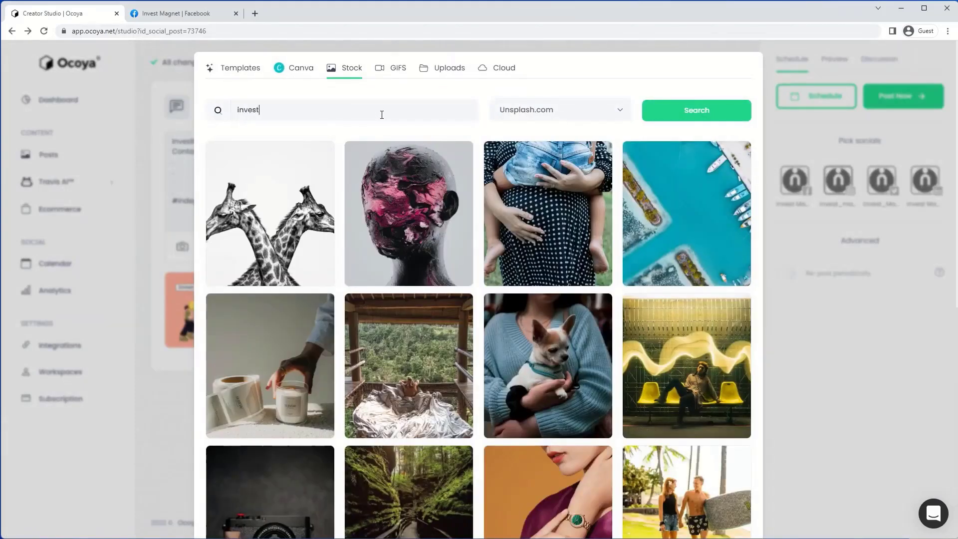
pyautogui.click(695, 109)
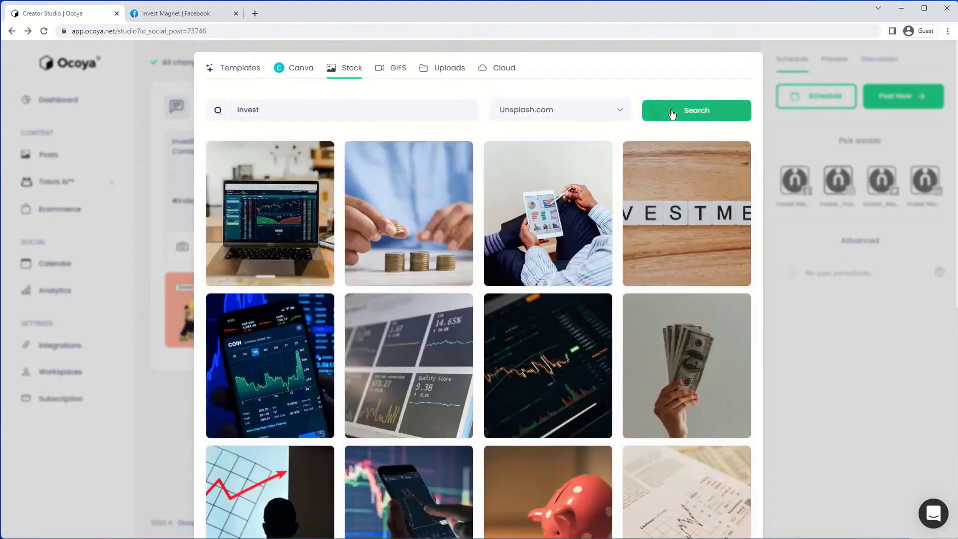
pyautogui.click(270, 213)
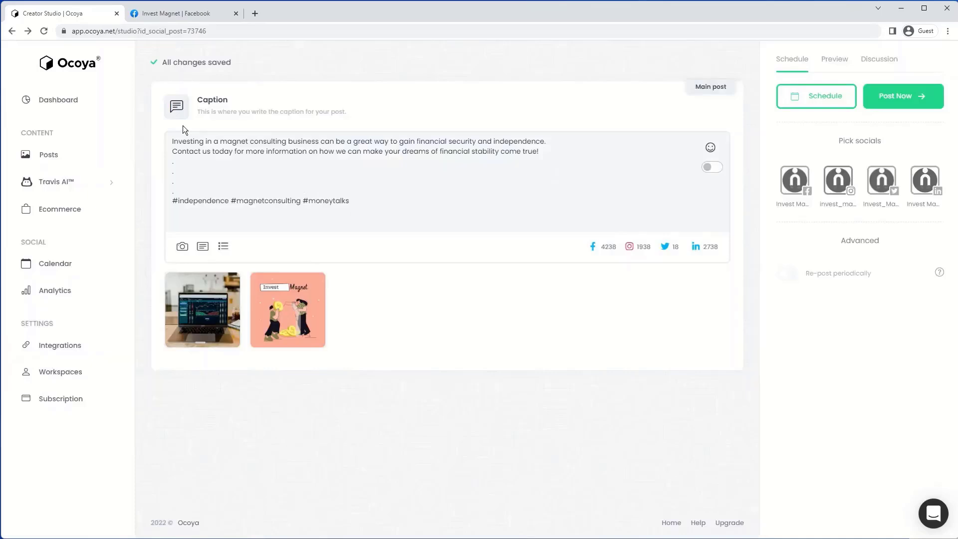
pyautogui.moveTo(275, 244)
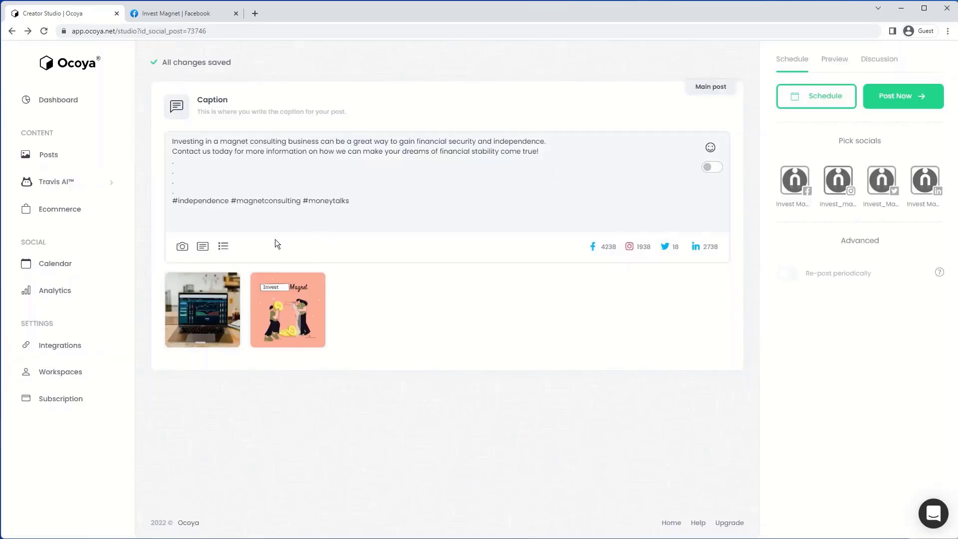
pyautogui.moveTo(708, 218)
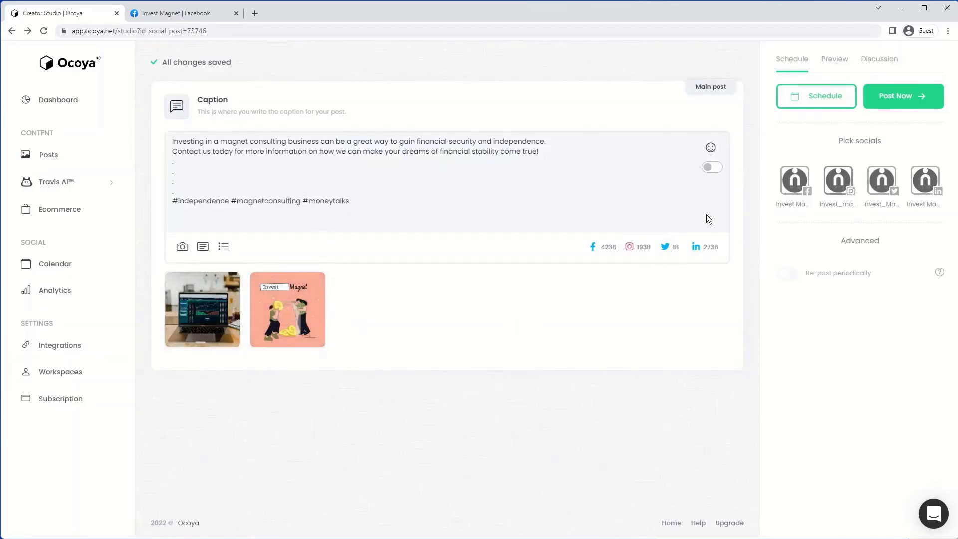
pyautogui.click(834, 59)
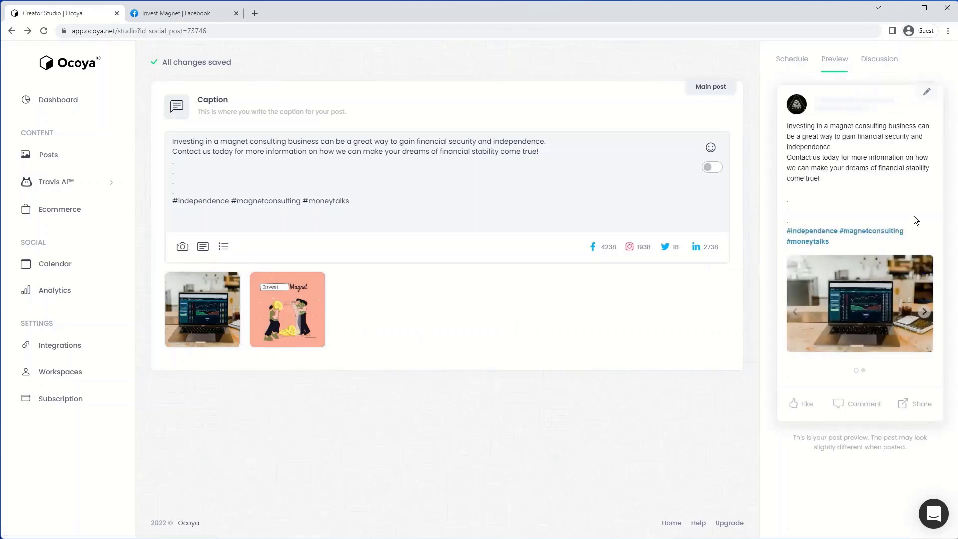
pyautogui.click(924, 311)
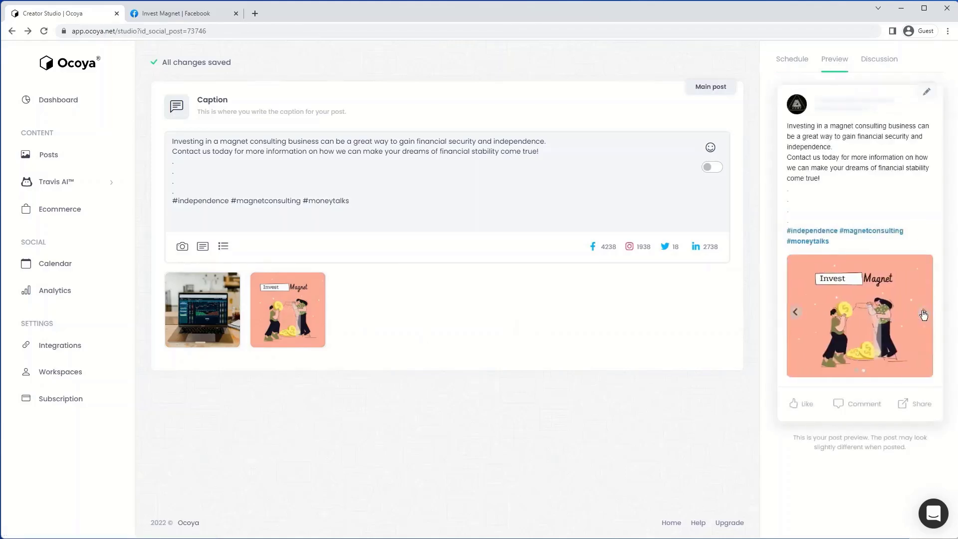
pyautogui.click(792, 59)
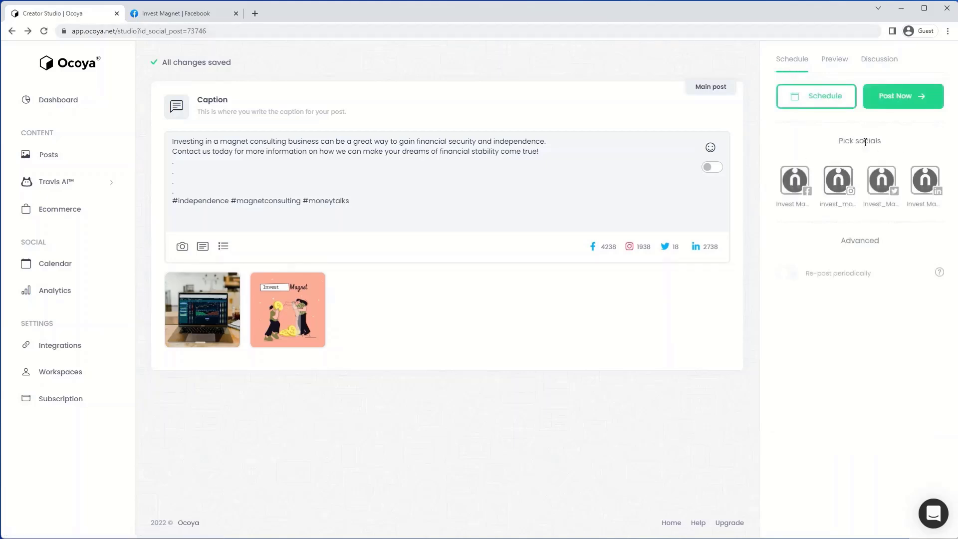
# - Post the update now to Facebook and Twitter and view it on the calendar
pyautogui.click(882, 179)
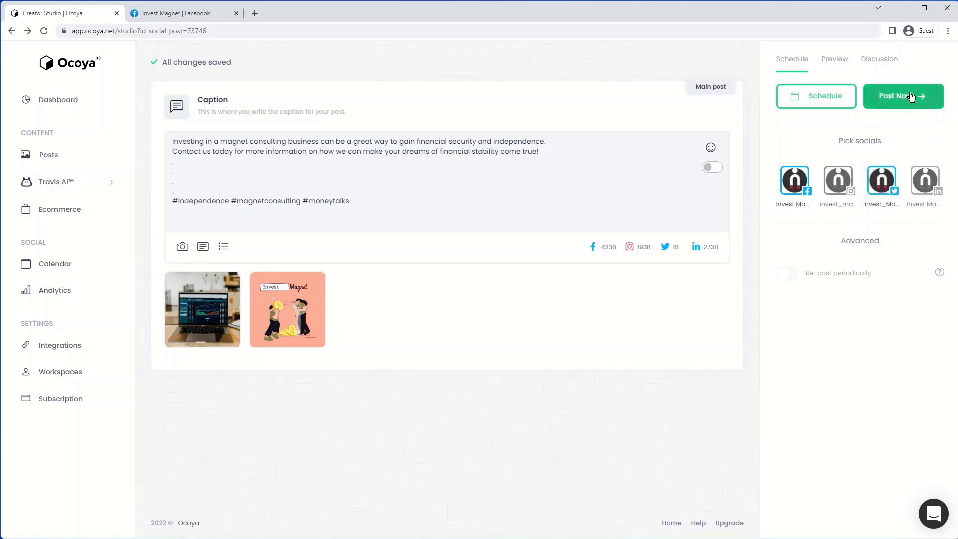
pyautogui.click(903, 96)
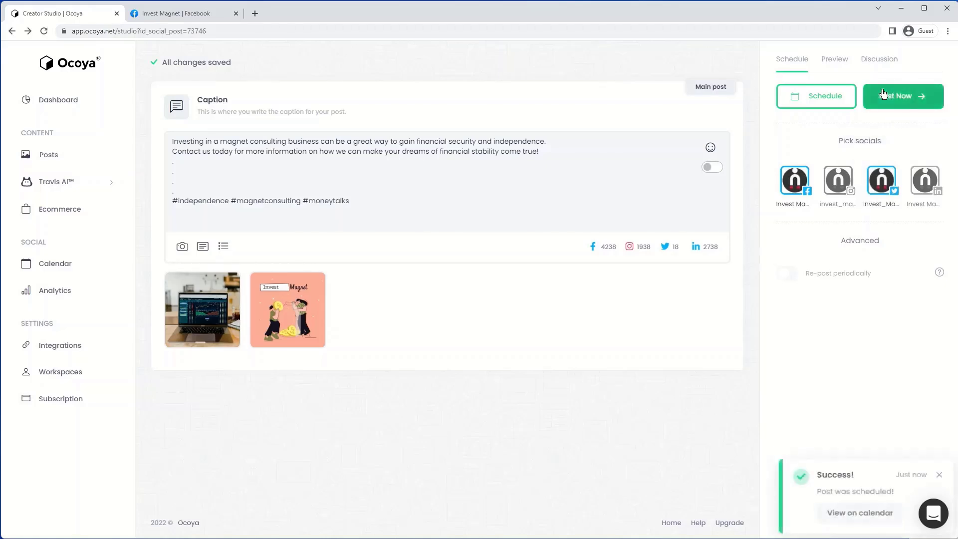
pyautogui.moveTo(861, 513)
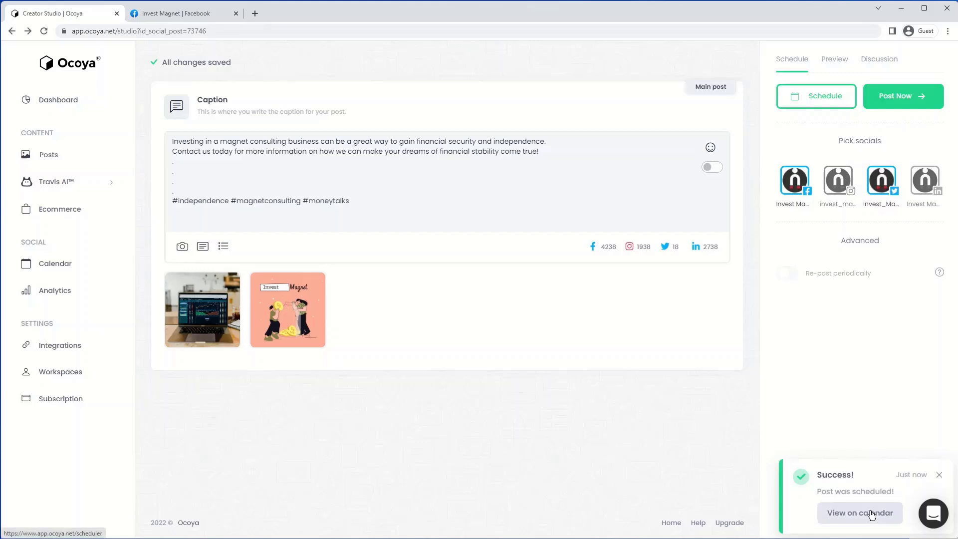
pyautogui.click(860, 512)
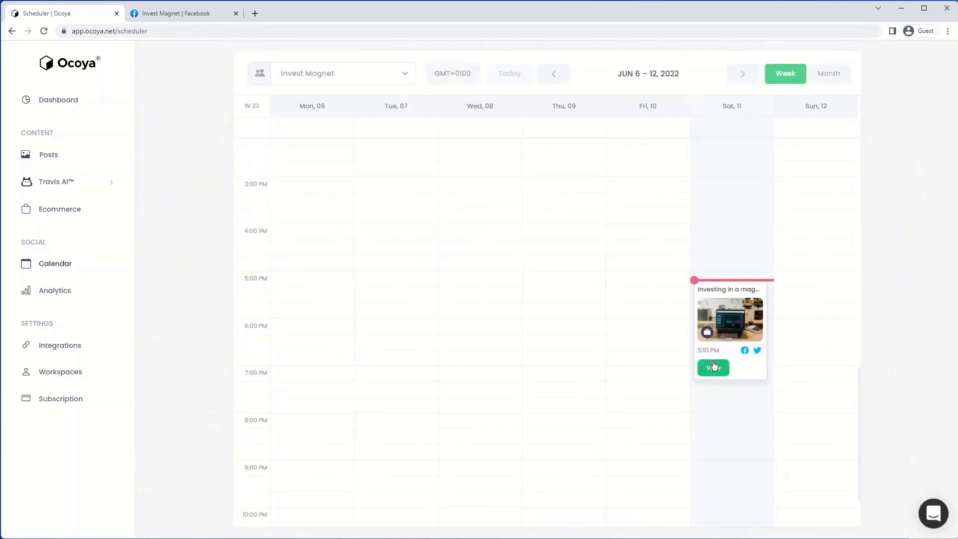
# - Open the calendar post card's details showing Facebook and Twitter versions
pyautogui.click(713, 367)
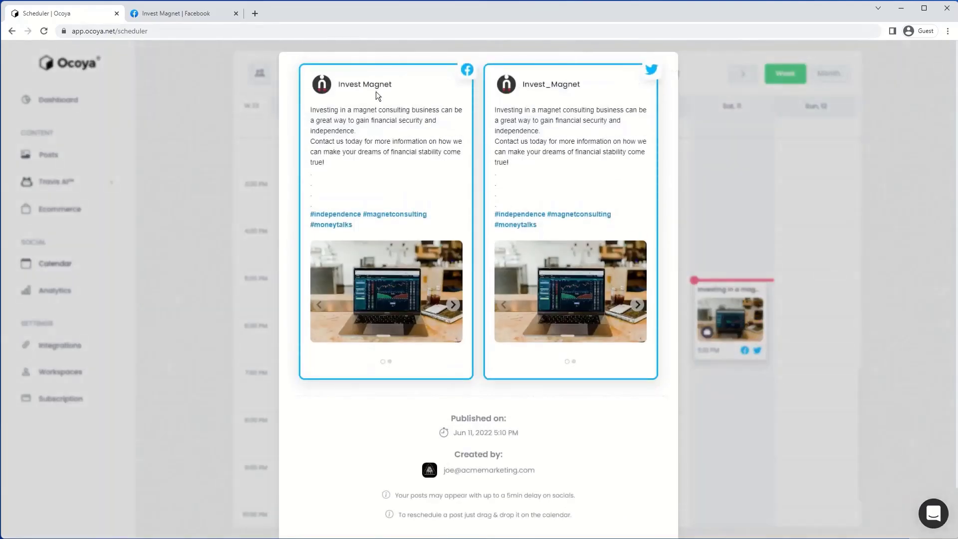
pyautogui.moveTo(463, 383)
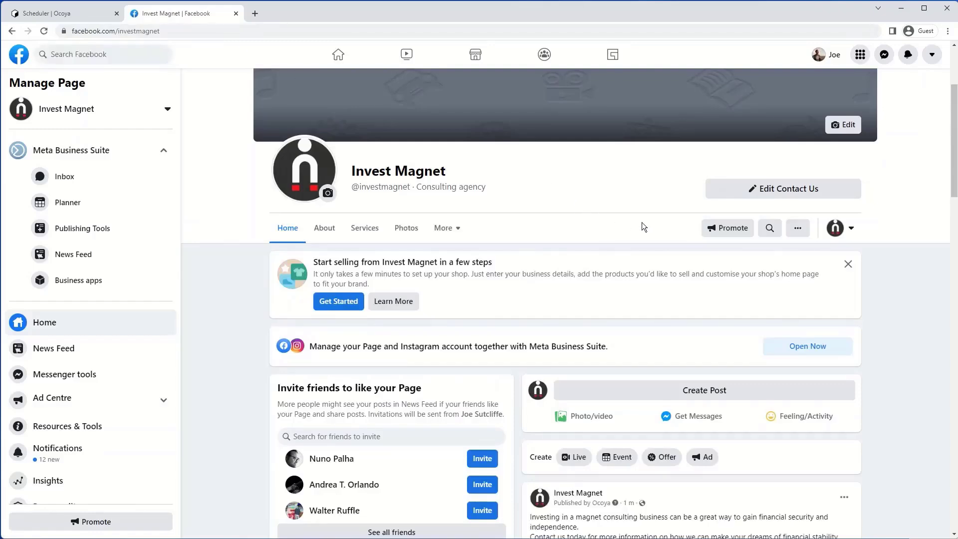
# - Scroll the Invest Magnet Facebook Page to the new post, then return to Ocoya
pyautogui.scroll(-3)
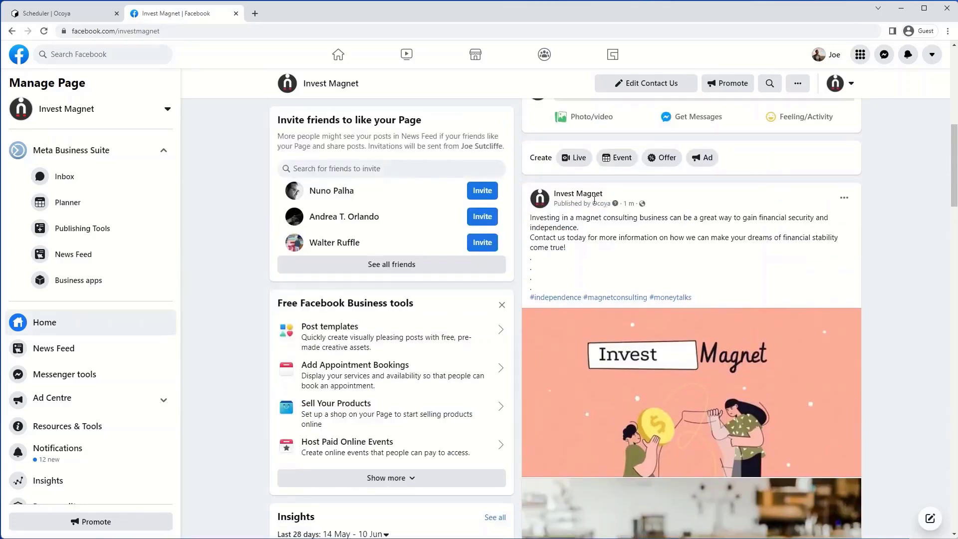
pyautogui.click(60, 13)
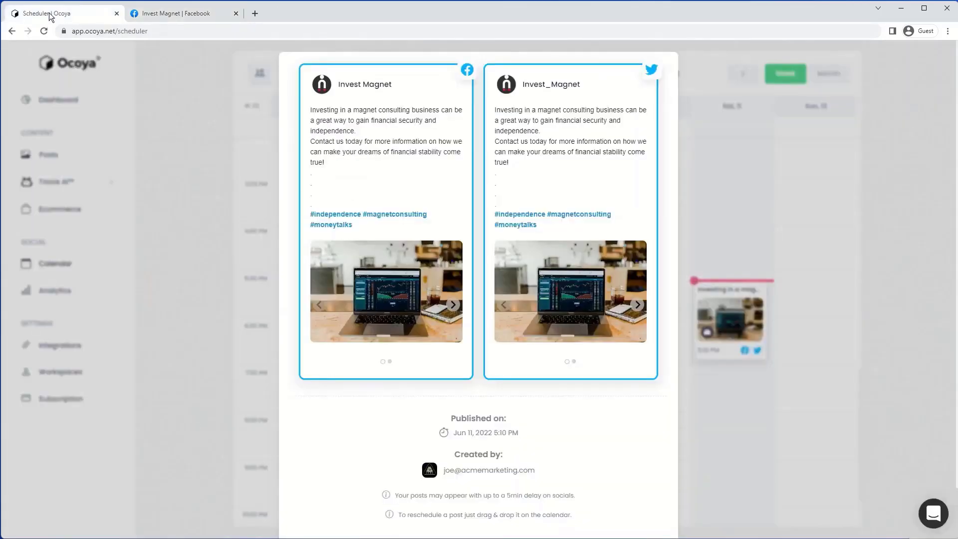